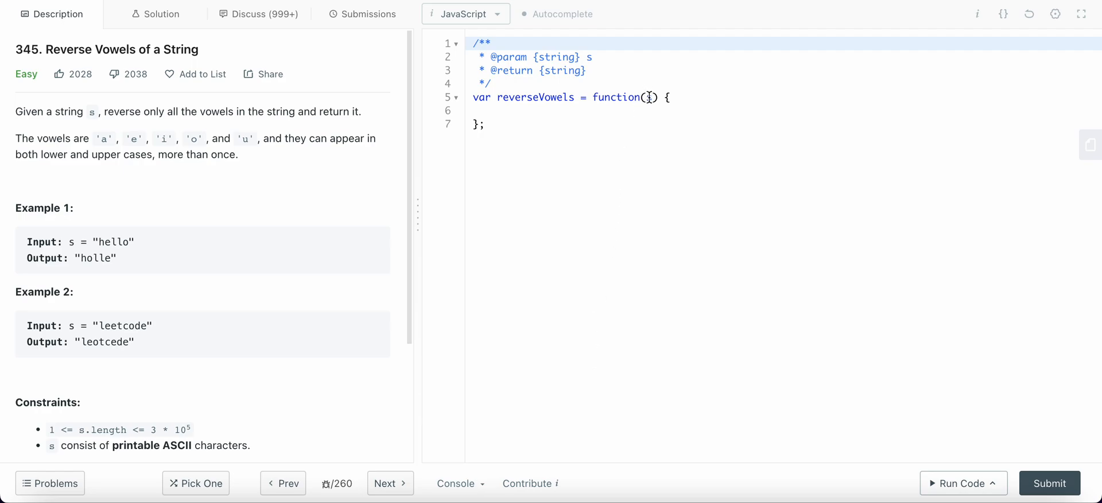
Add parameter s to reverseVowels, review the examples, and place the cursor in the body
text(s)
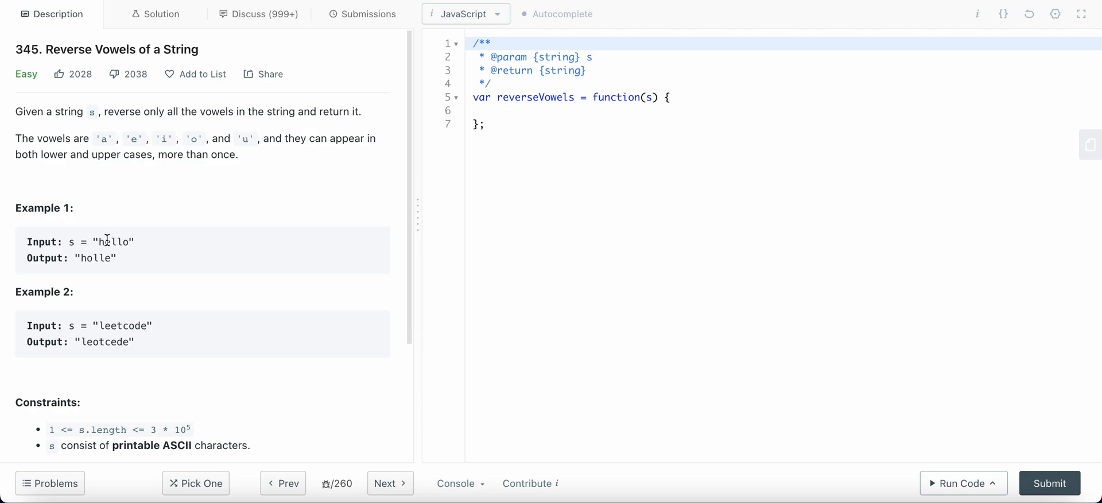
mouse_move(109, 247)
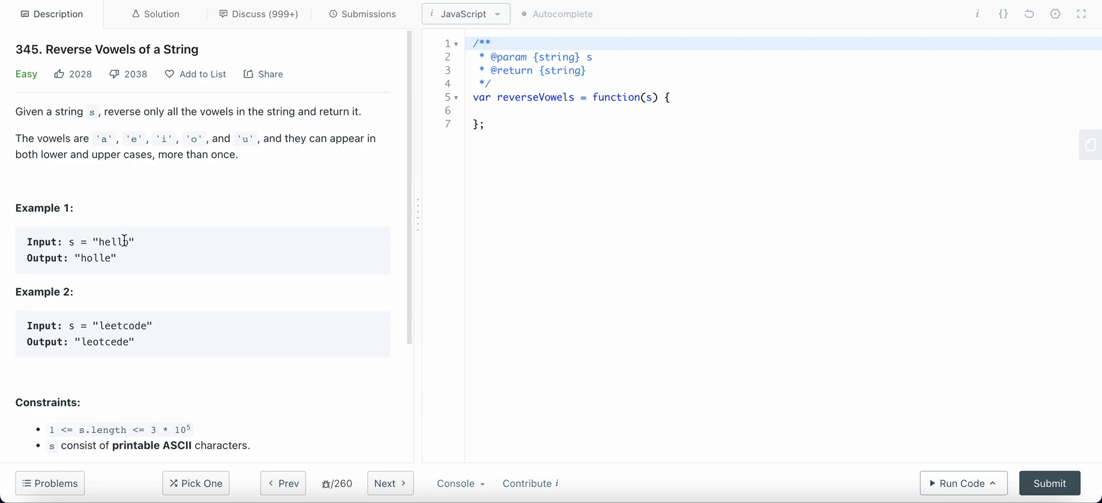
mouse_move(102, 325)
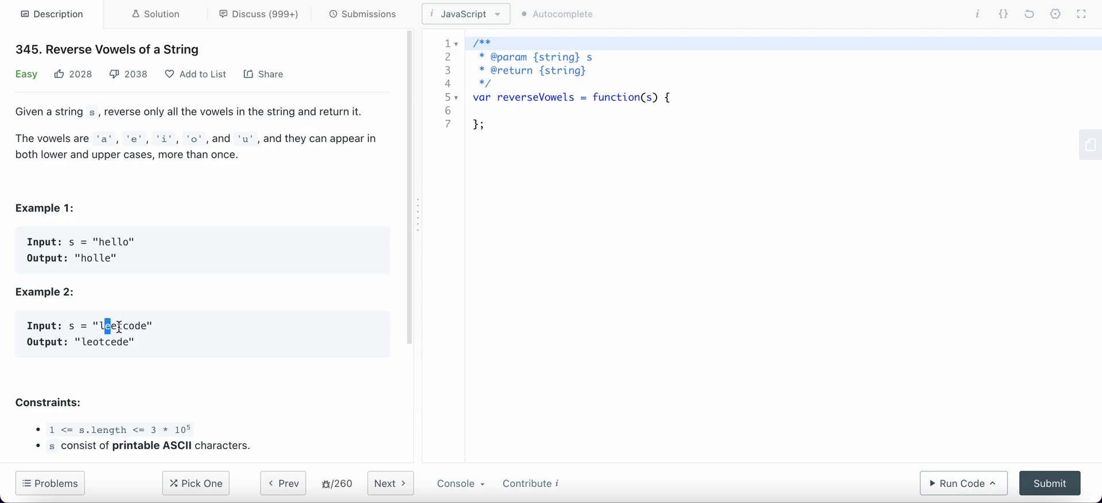
click(113, 325)
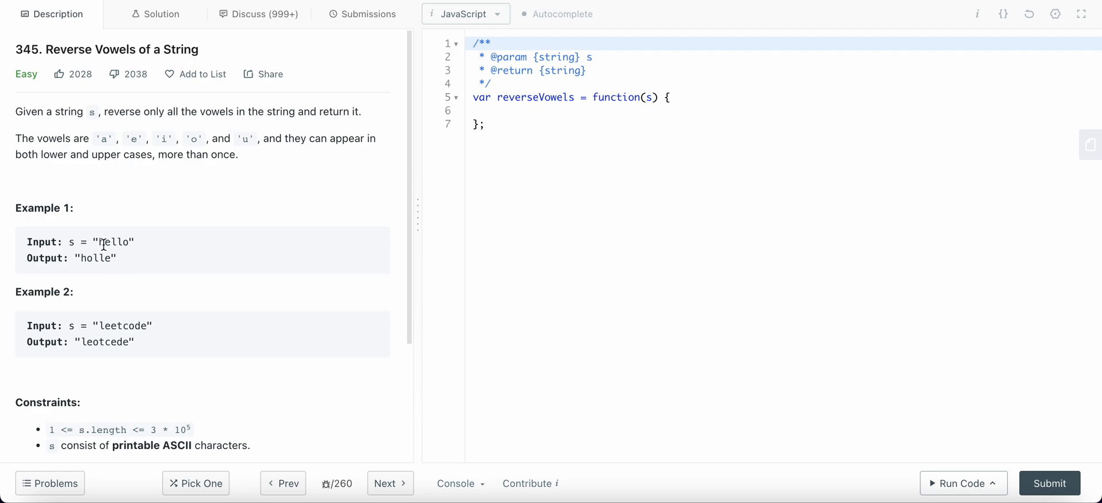
mouse_move(106, 244)
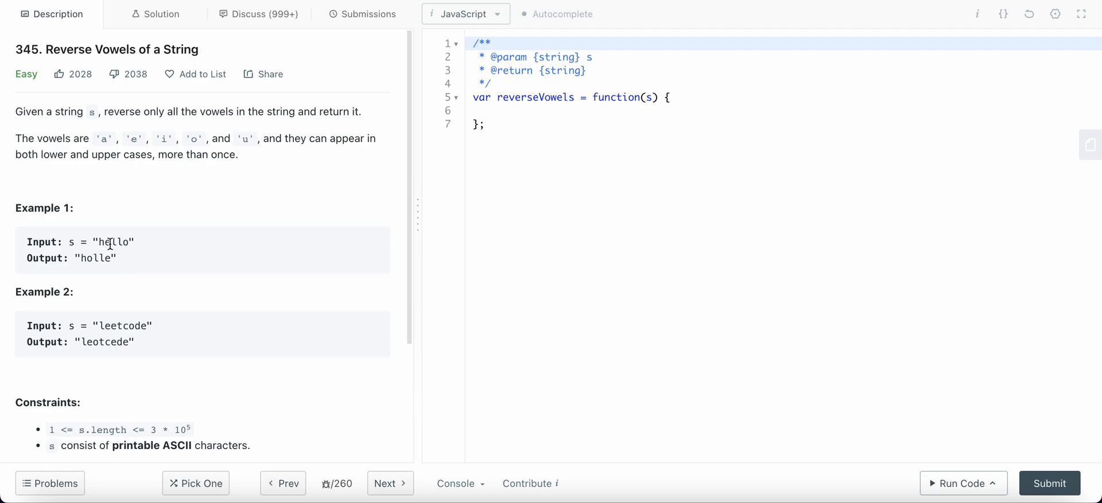
mouse_move(111, 312)
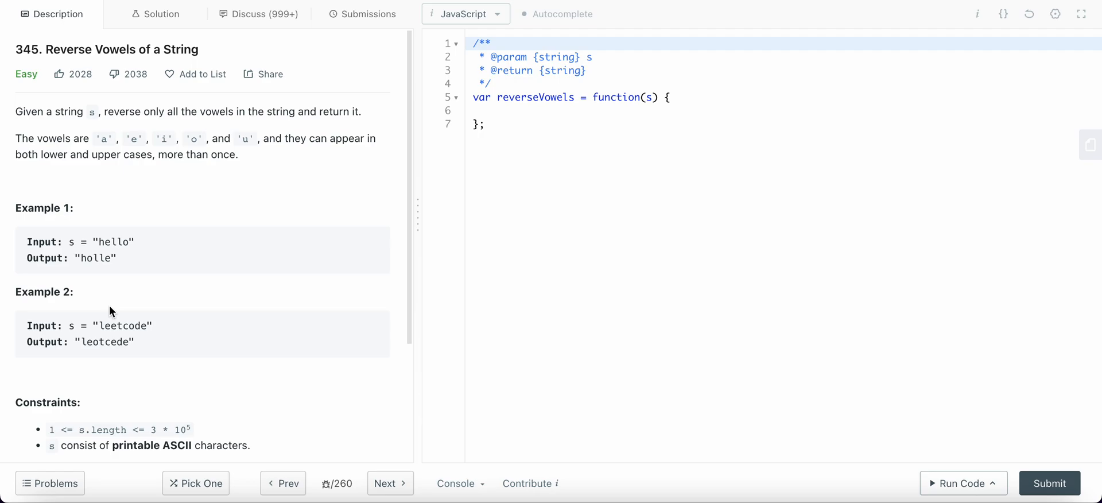
mouse_move(222, 204)
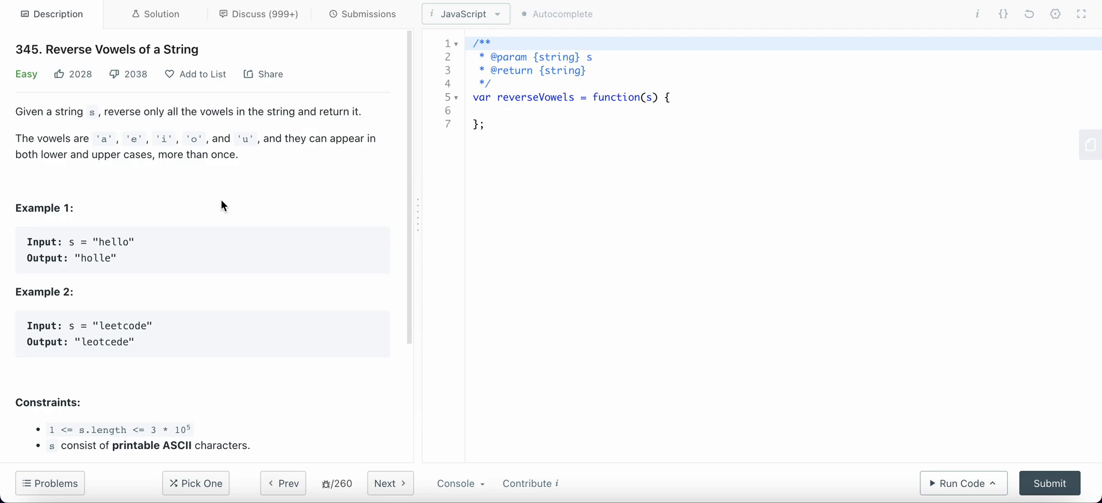
click(536, 110)
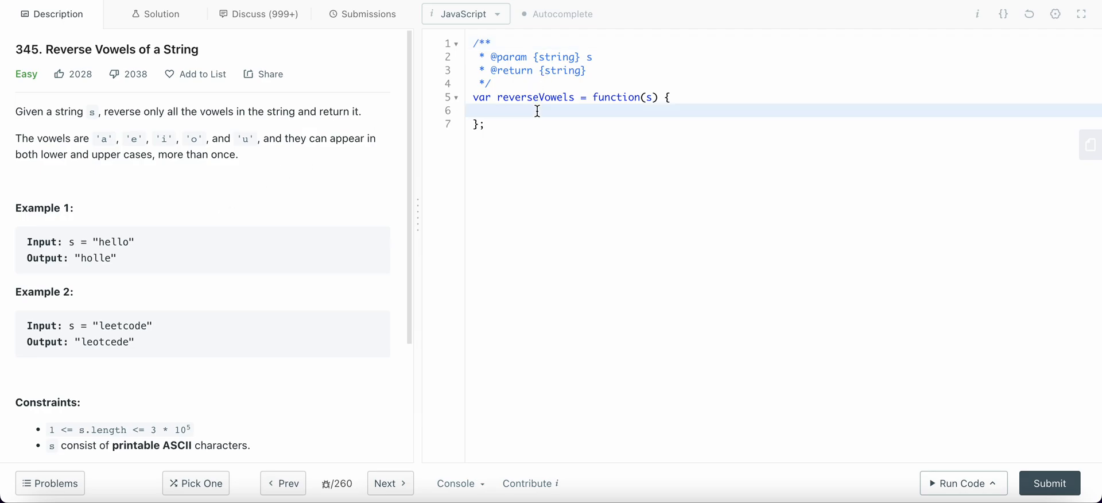
Declare pointers l = 0, r = s.length - 1 and res = s.split('')
click(498, 110)
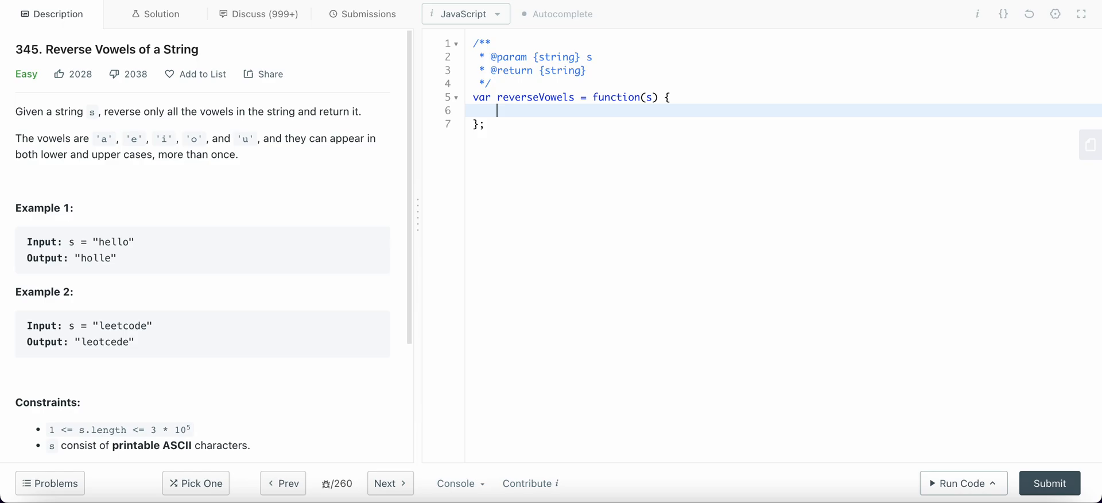
text(let l =)
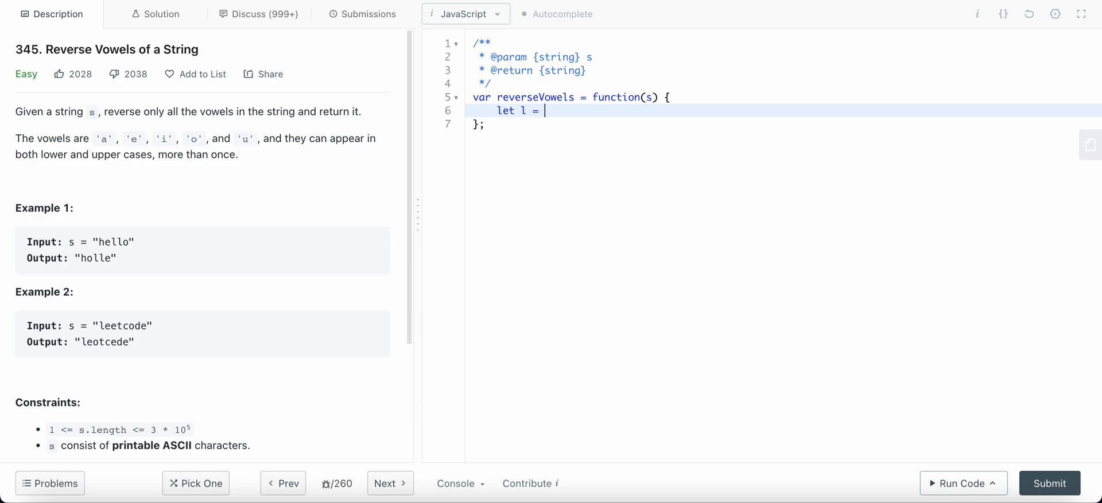
text(0, r =)
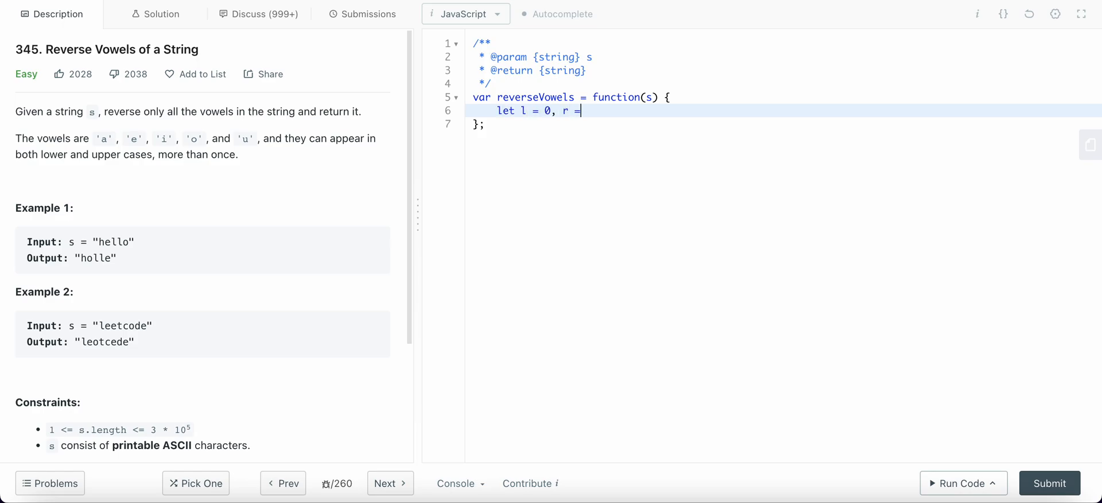
text(s.length - 1;)
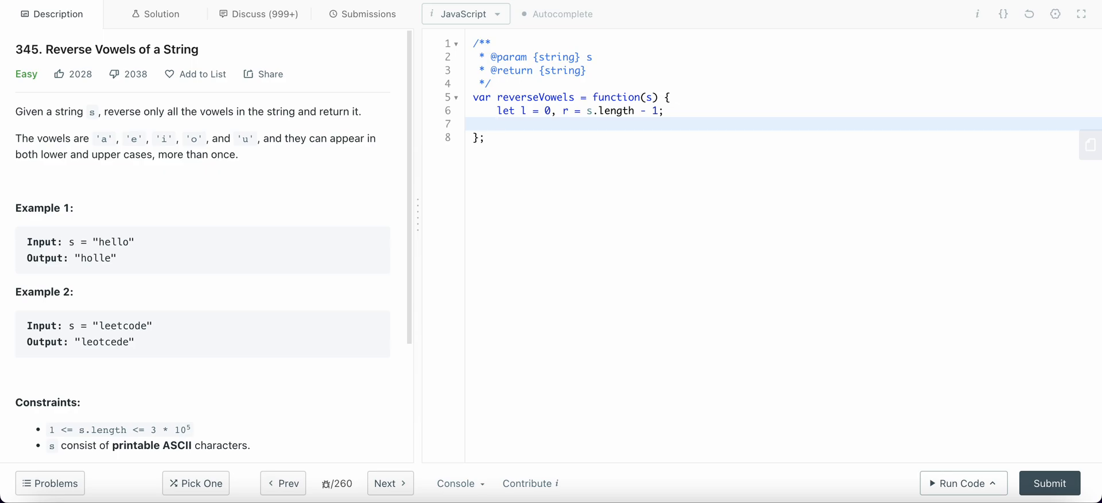
text(let s)
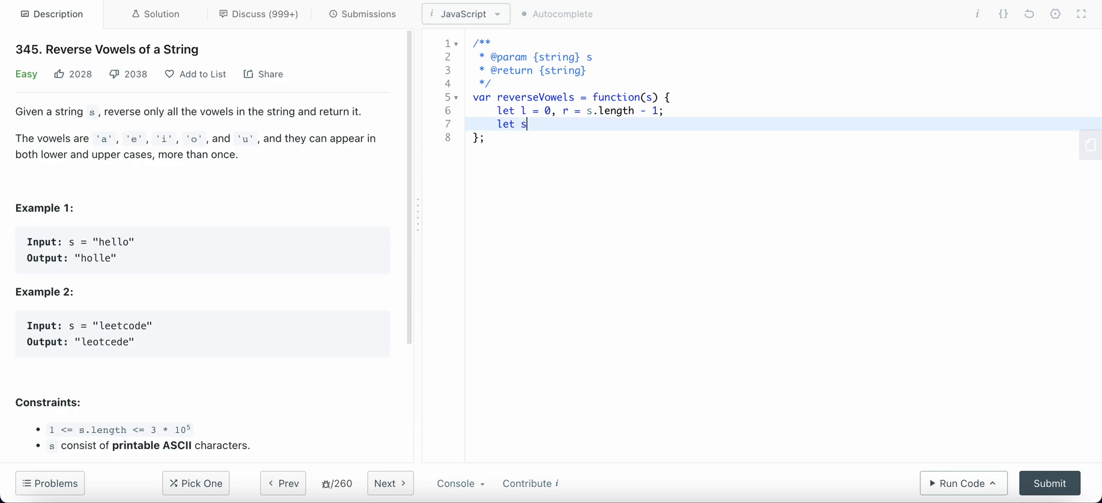
text(es =)
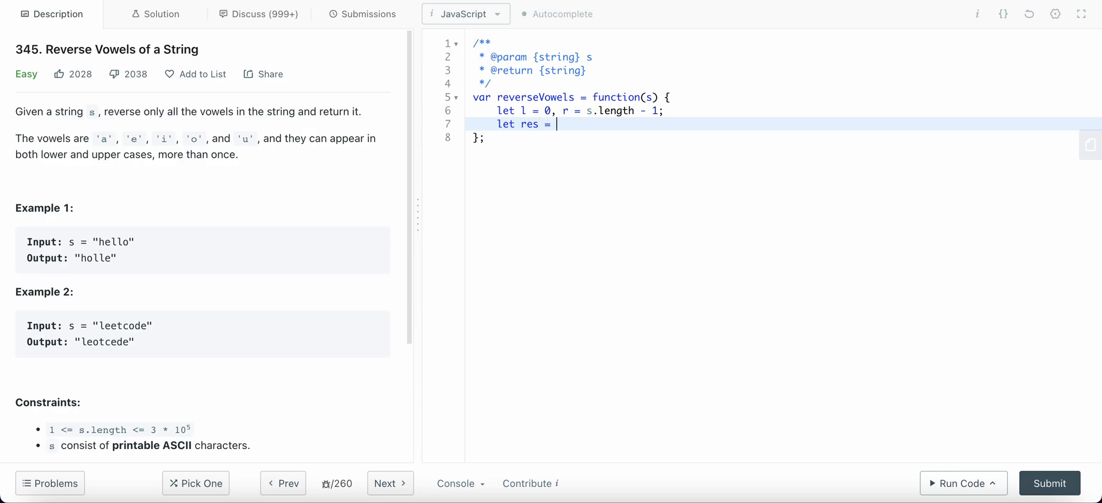
text(s.split()
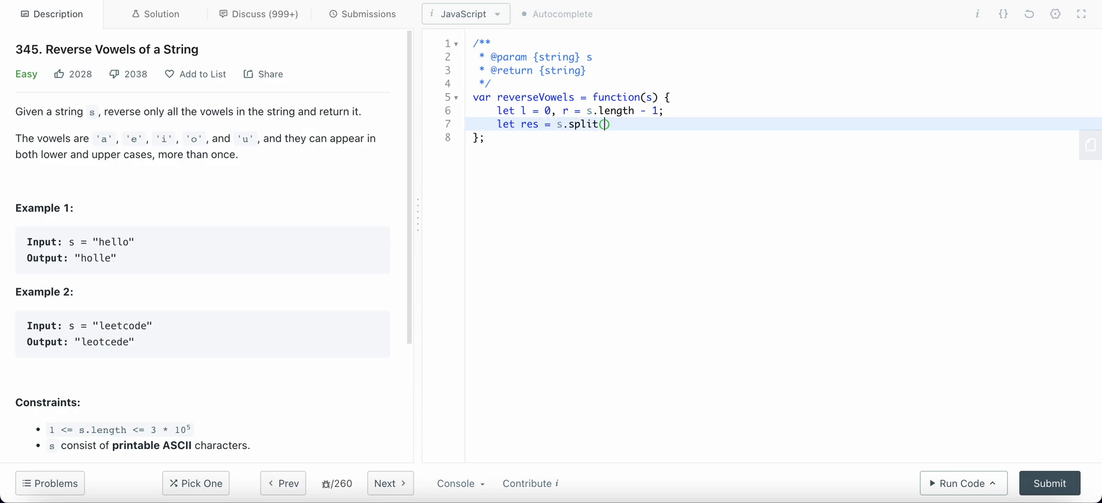
text('')
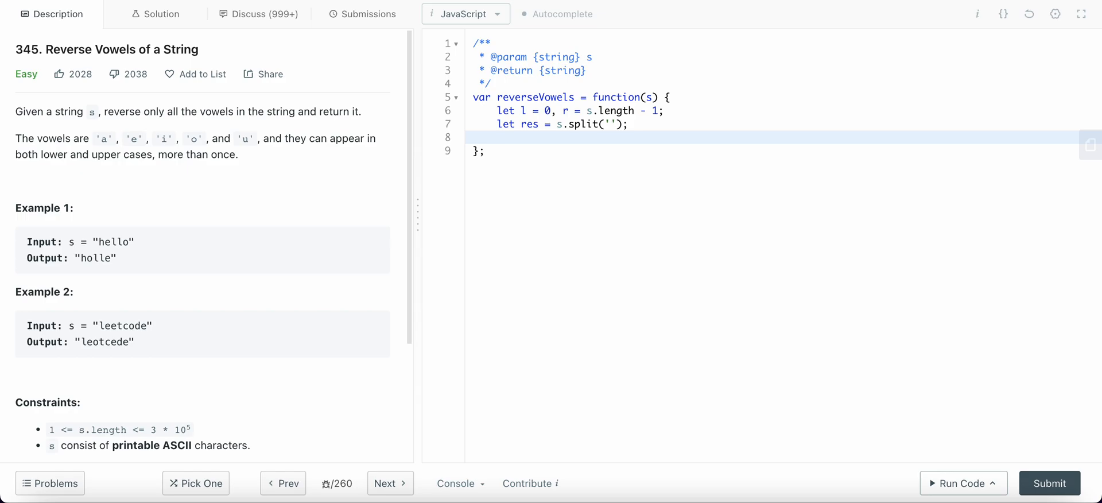
End the function with return res.join('')
text(return)
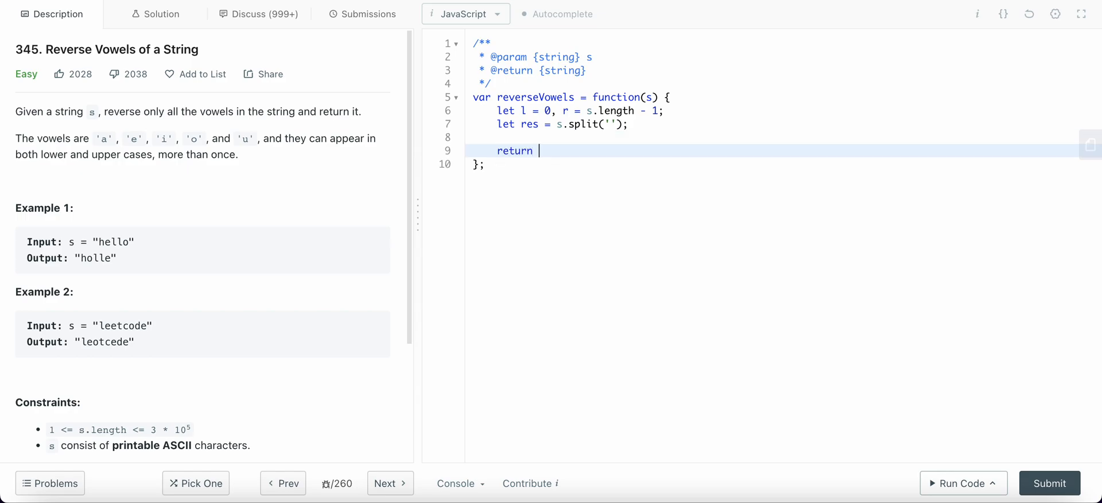
text(re.)
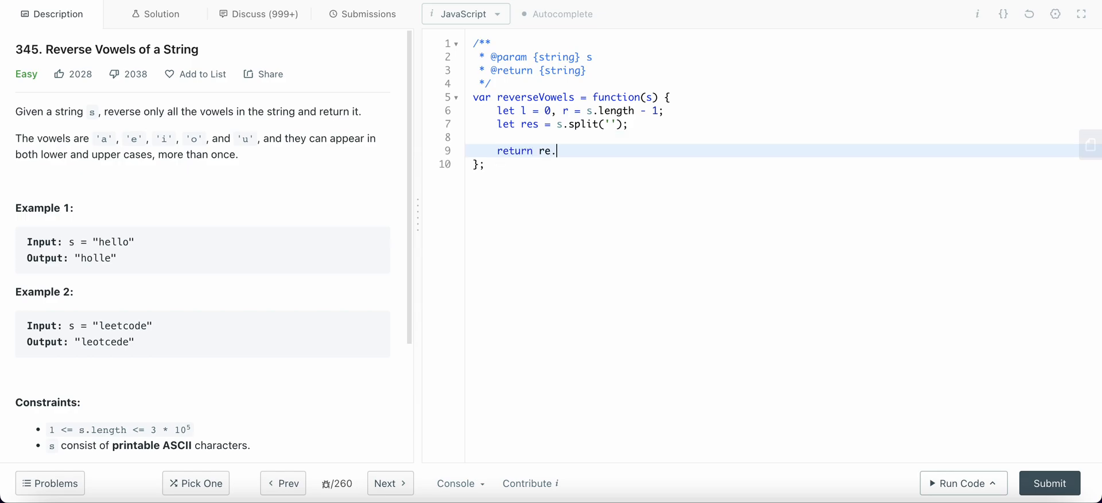
text(join())
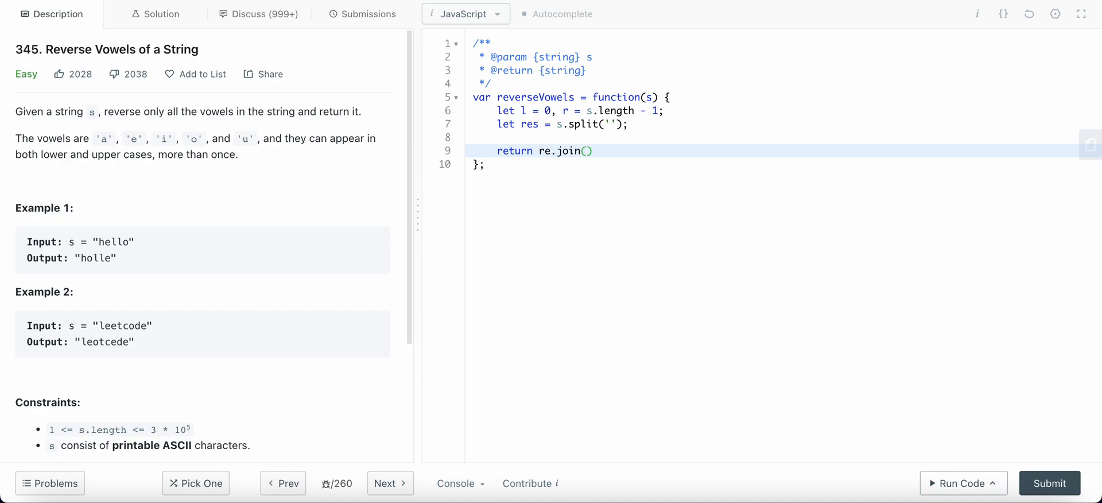
text('')
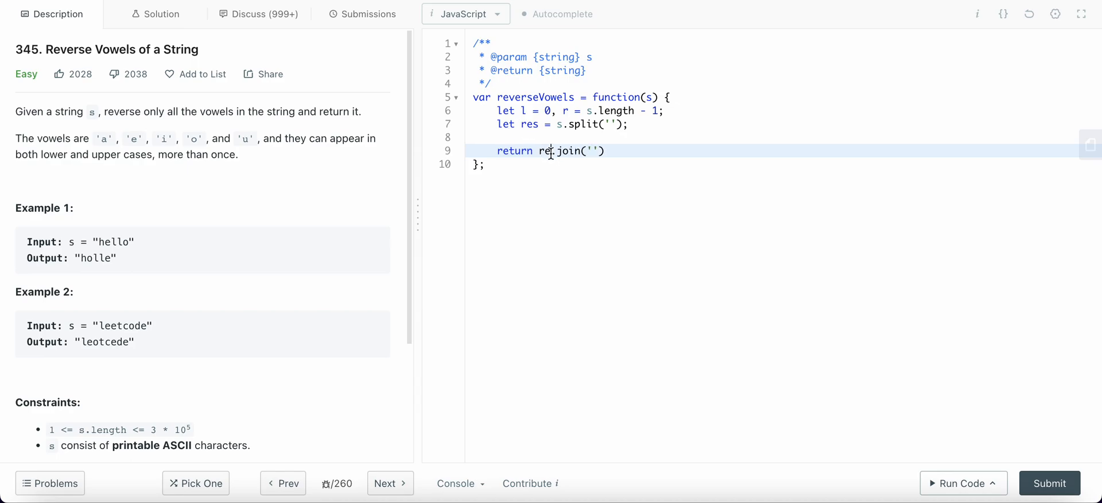
Insert a while (l < r) loop holding an empty if () above the return
key(Enter)
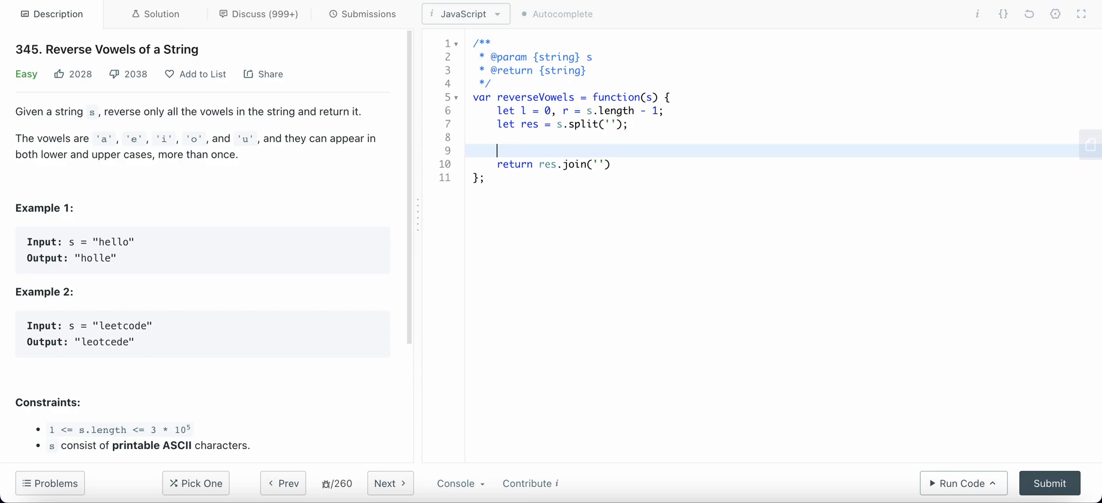
text(while ()
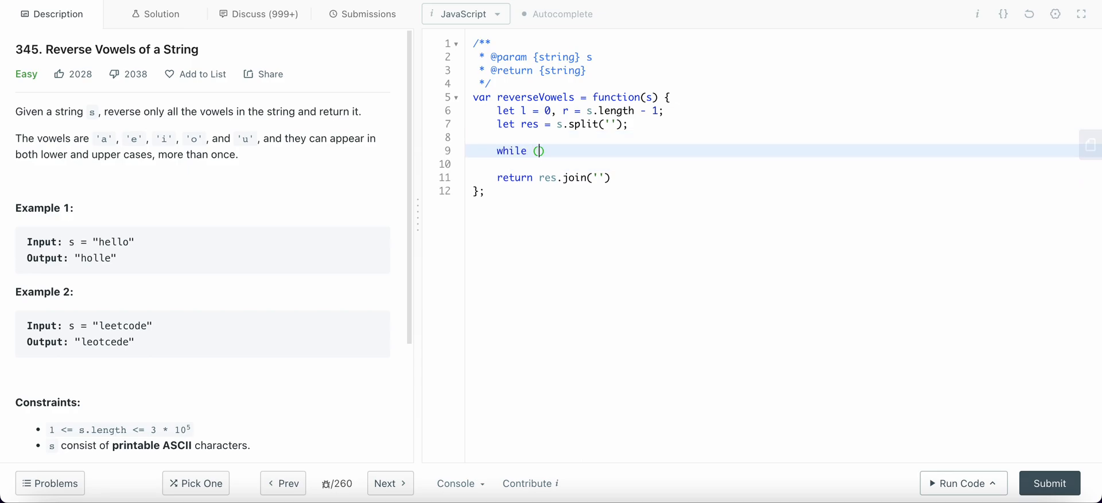
text(l < r)
click(783, 163)
text(if ())
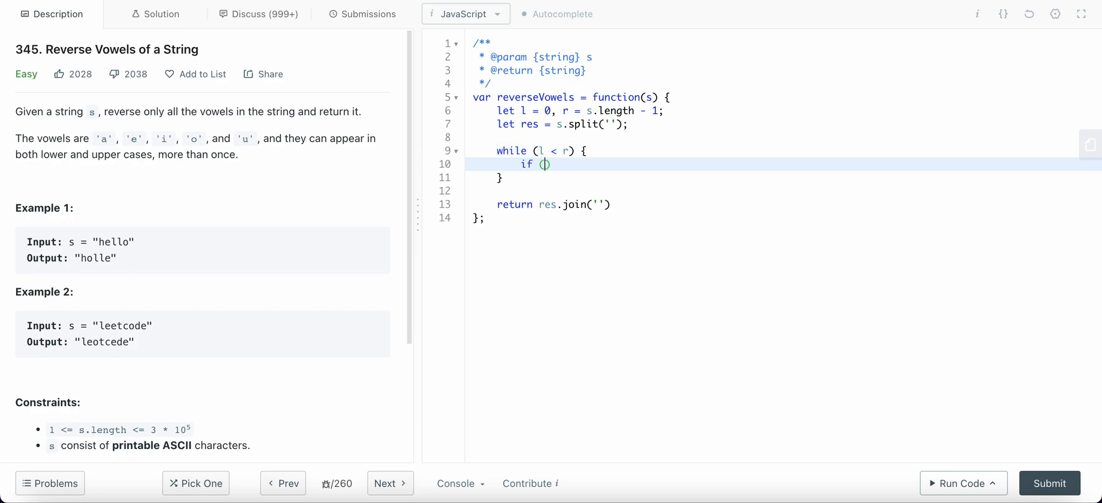
click(542, 163)
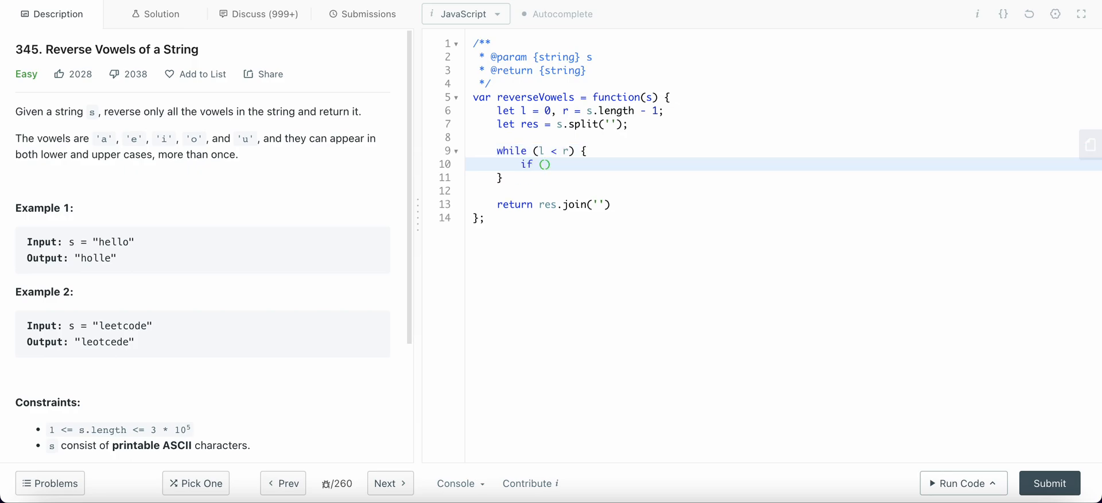
click(645, 137)
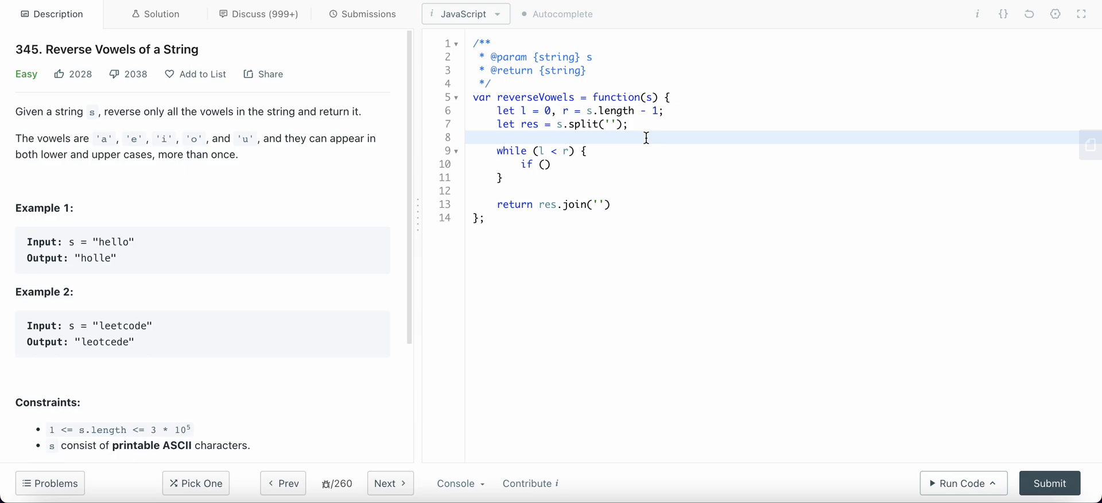
mouse_move(461, 158)
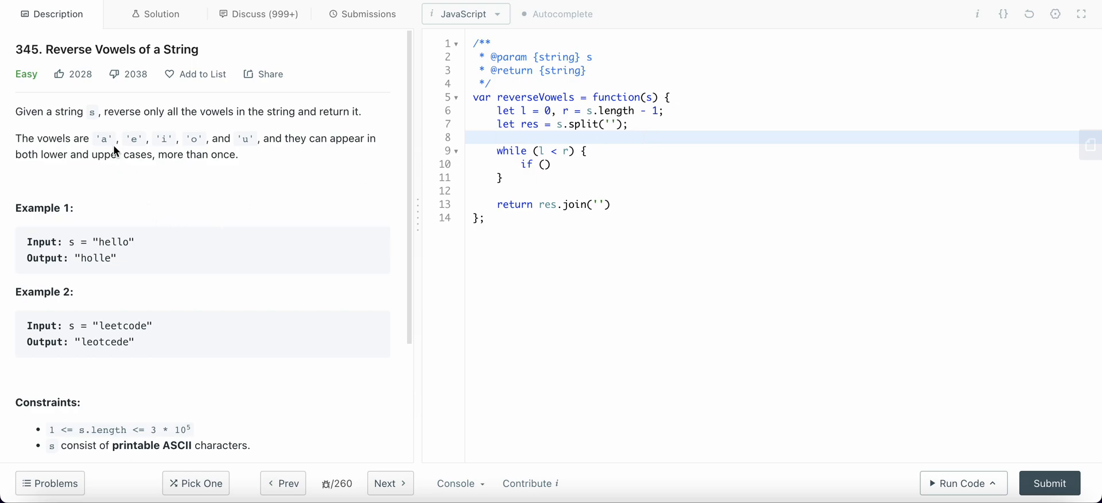
mouse_move(164, 140)
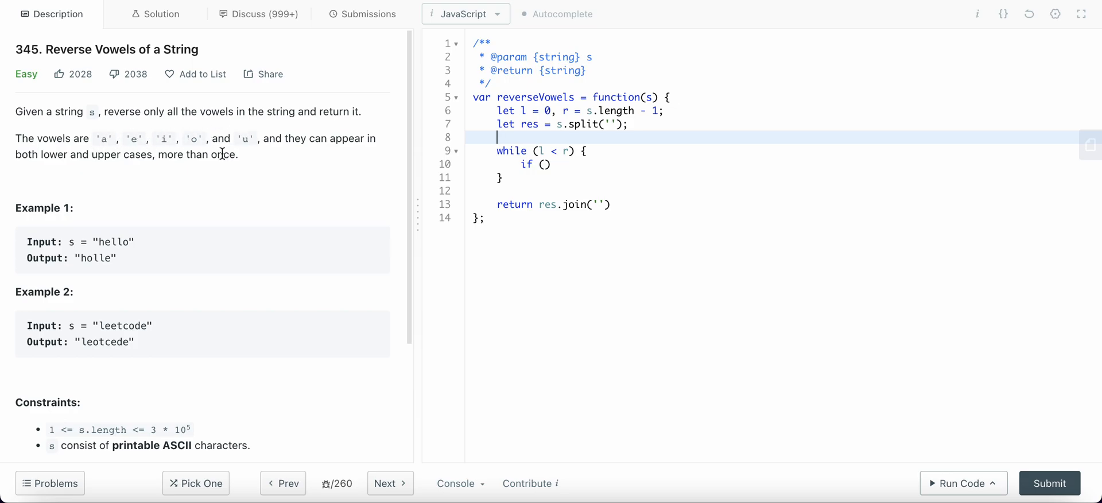
Declare let vowels = new Set(['a','e','i','o','u','A','E','I','O','U']) above the loop
text(let)
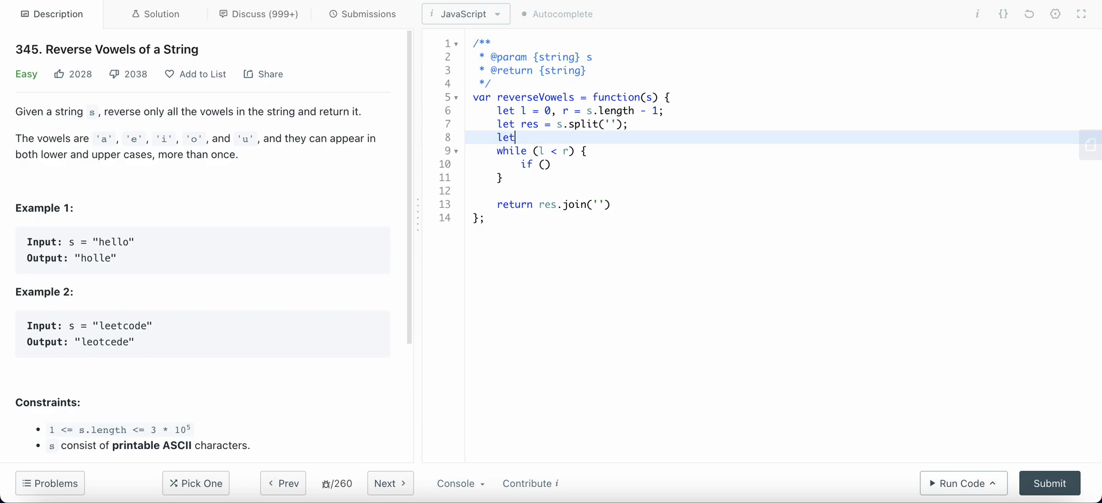
text(v)
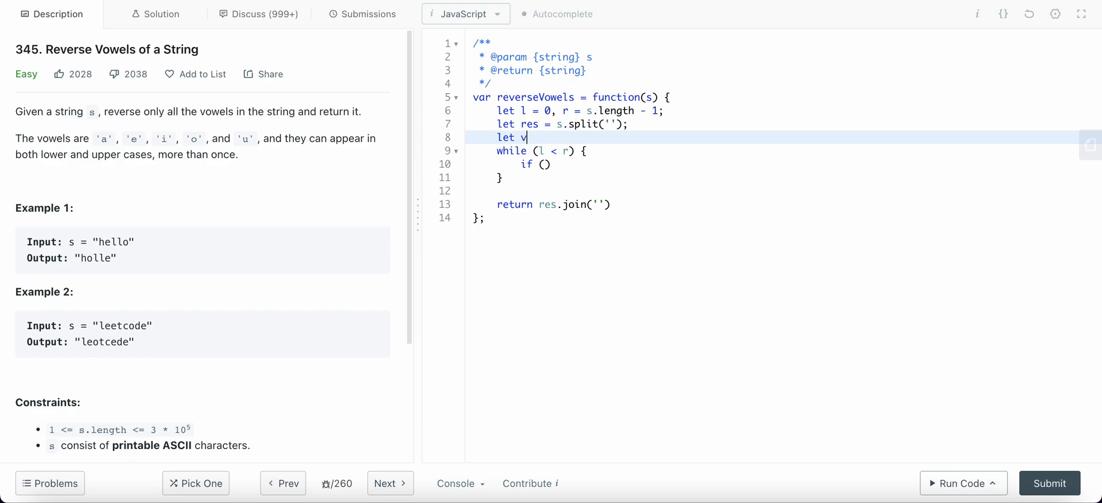
text(olwe)
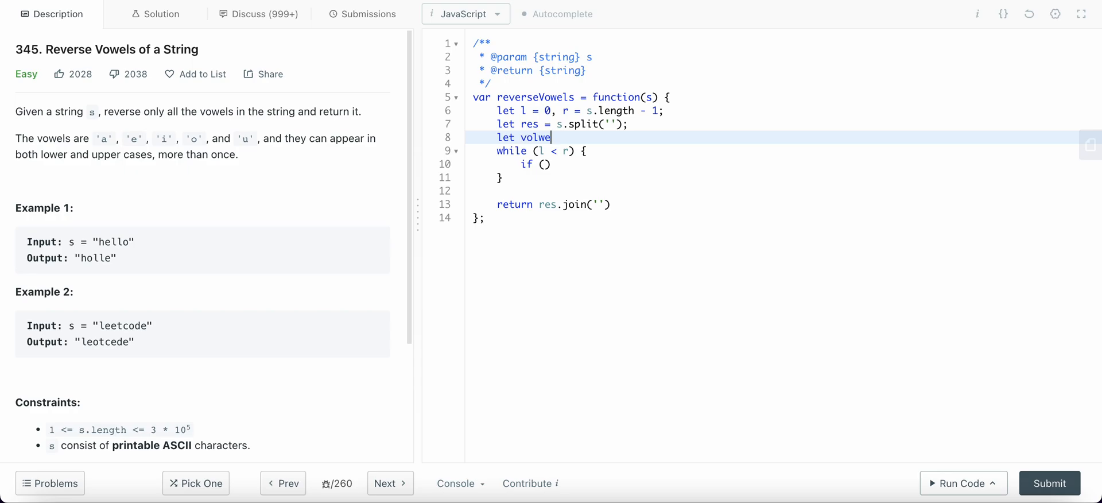
key(Backspace)
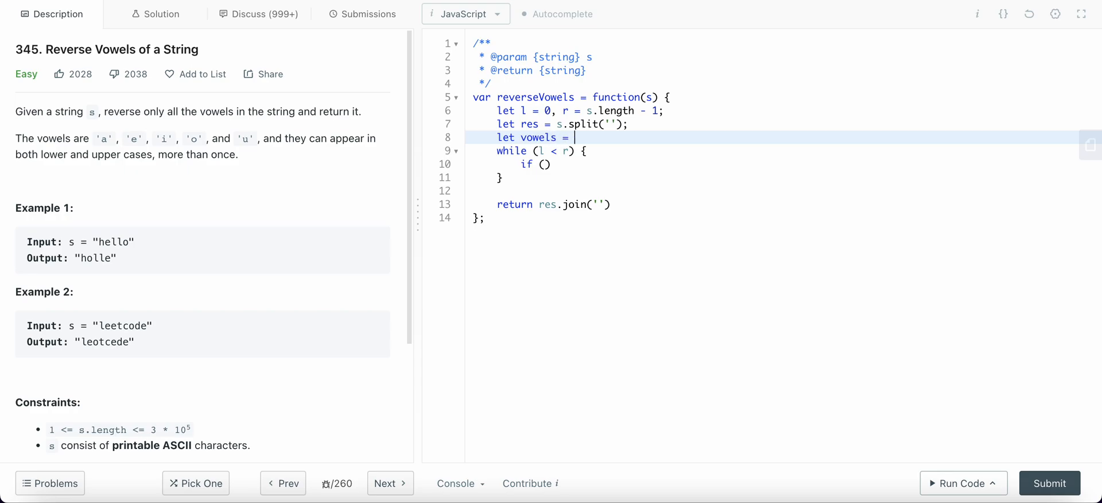
text(new Set())
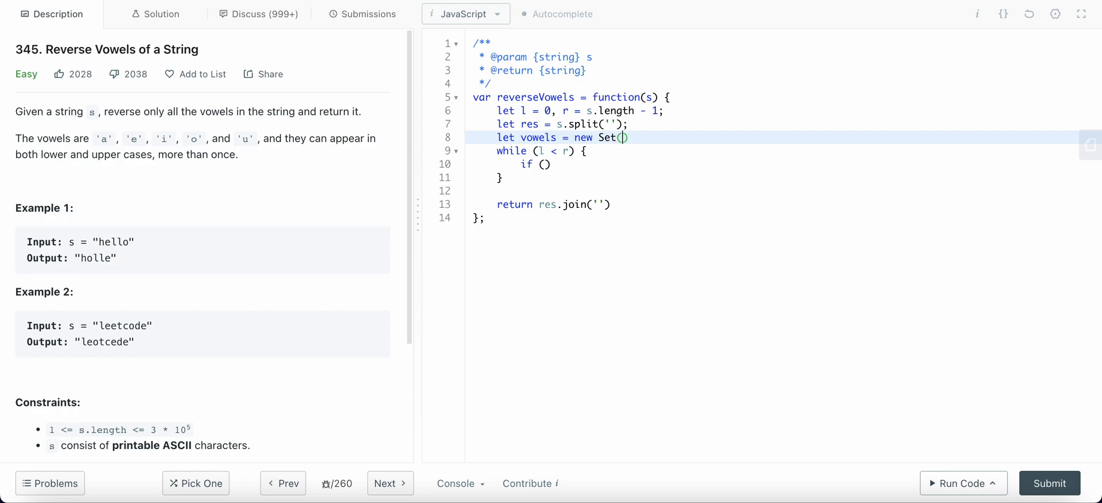
text(['a')
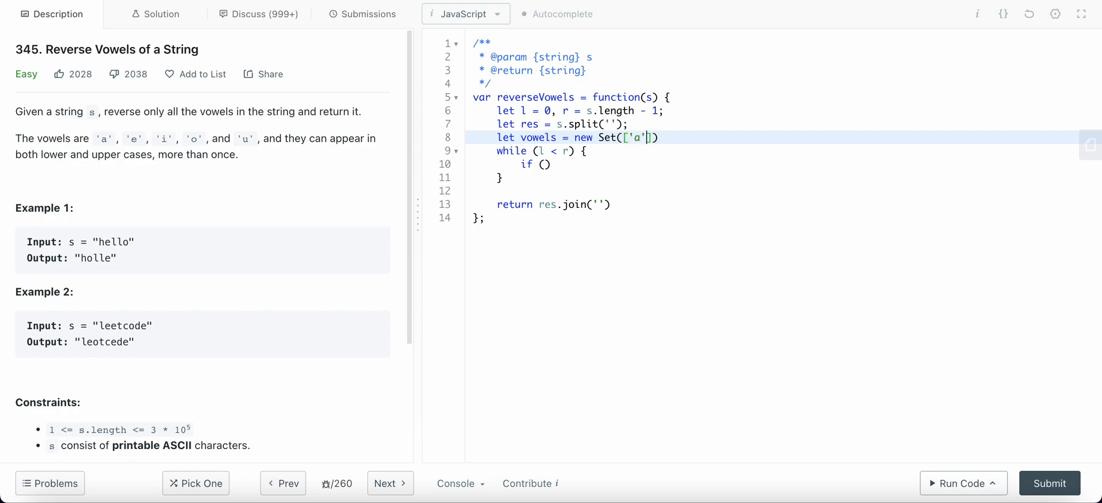
text(,')
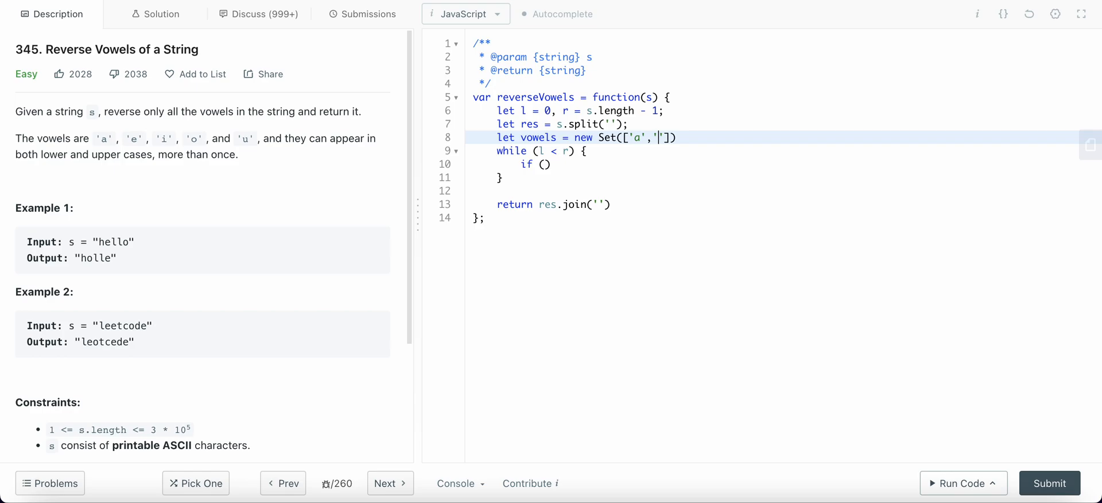
text('e',)
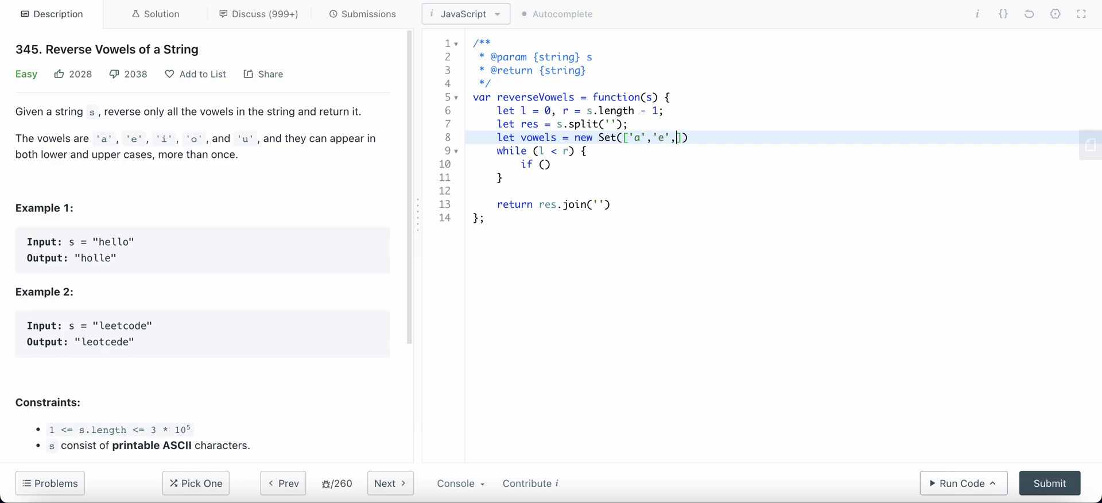
text('i',')
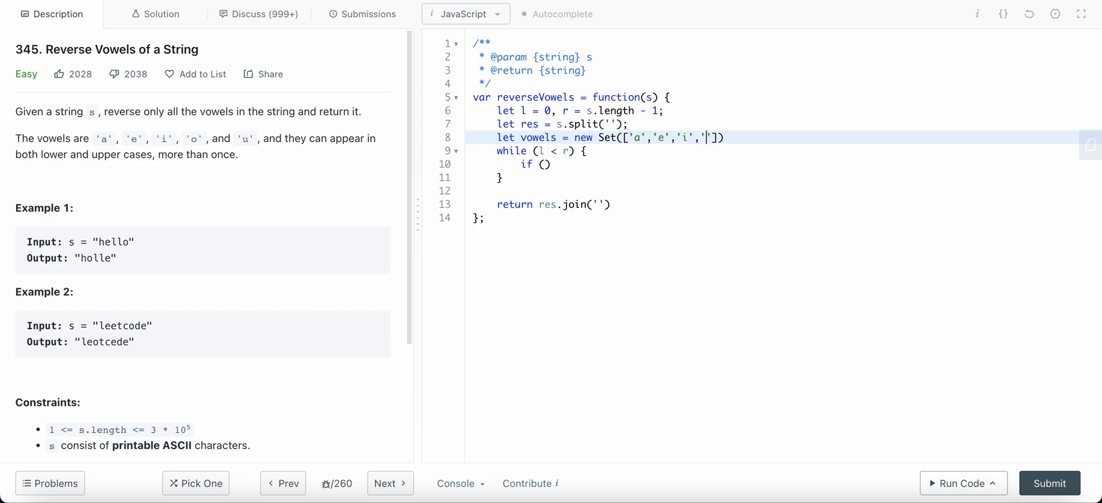
text('o')
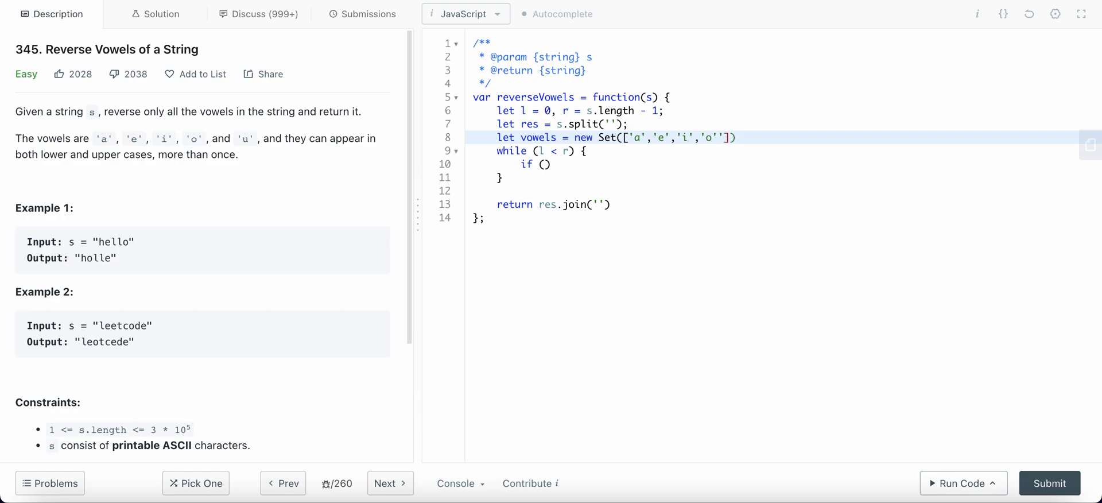
text('i')
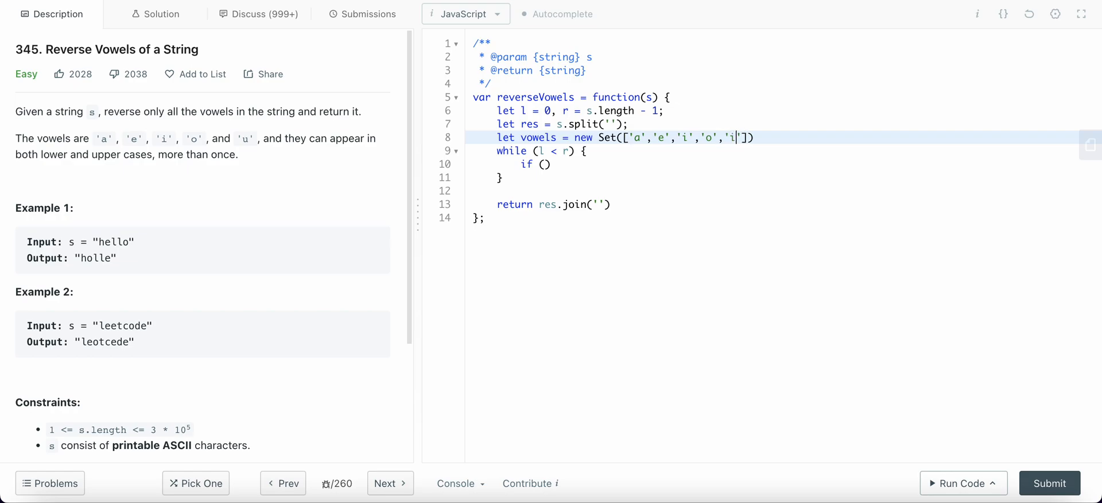
text(u',)
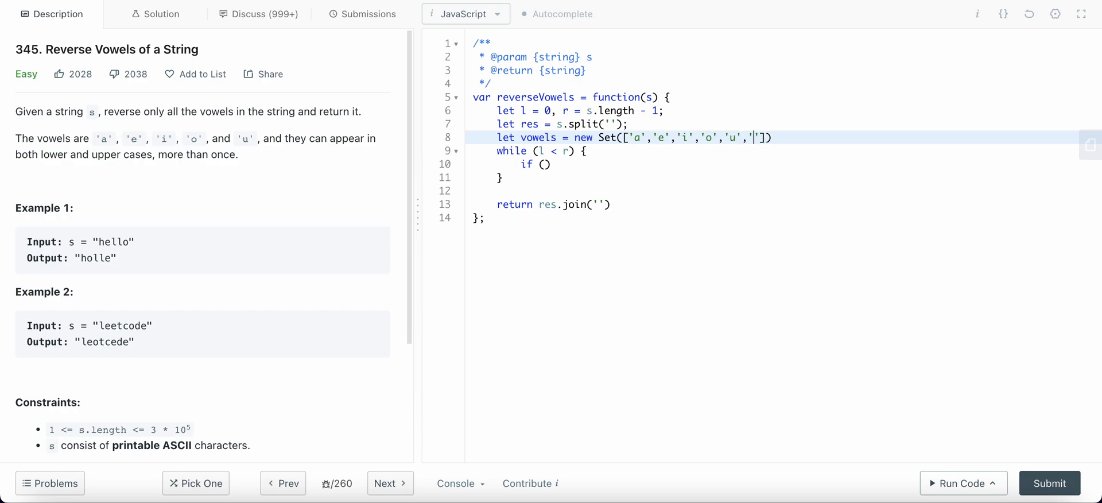
text('A',)
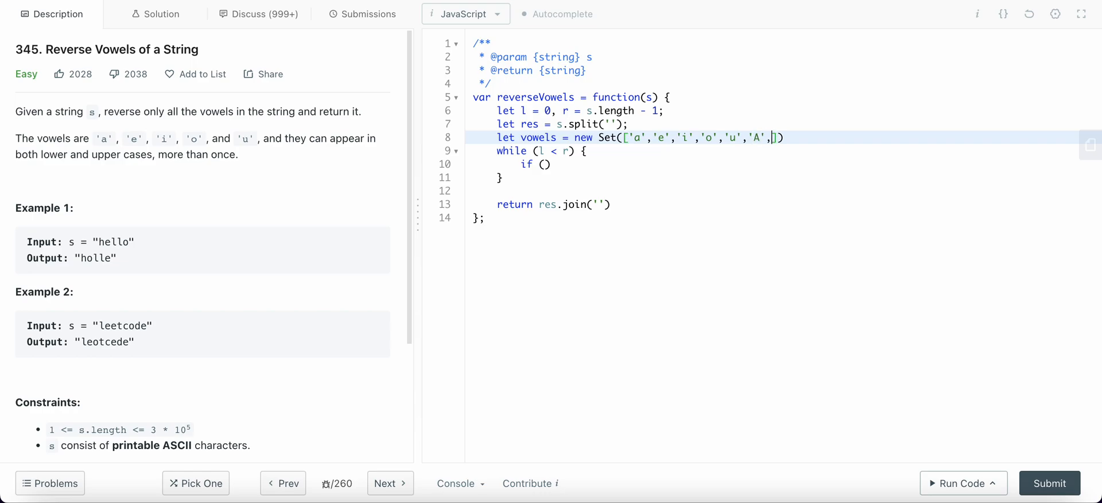
text('E')
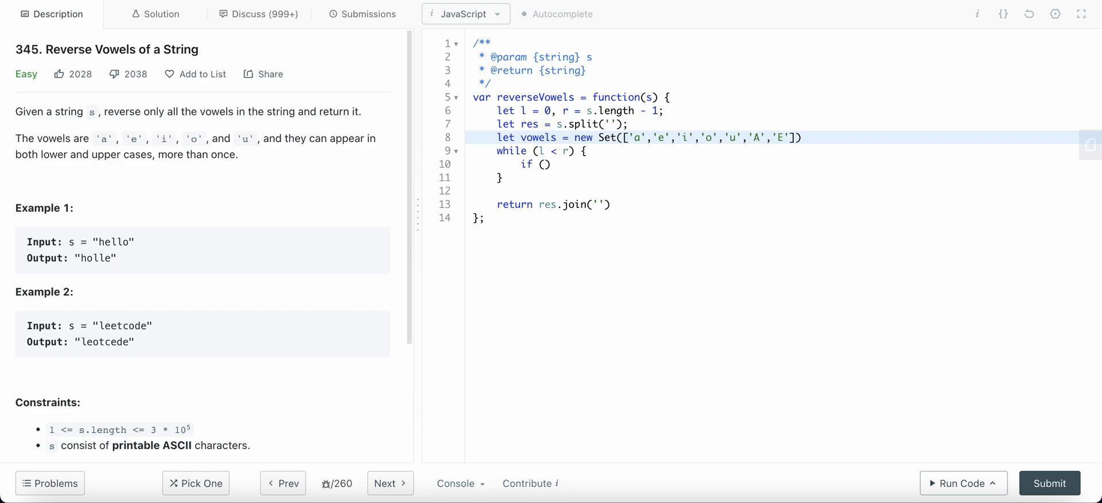
text(,'I','O','')
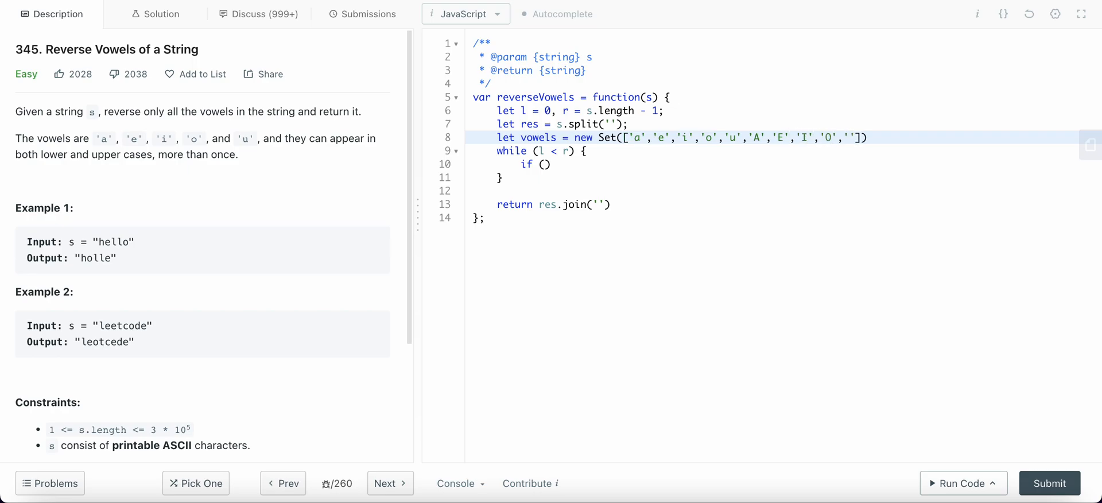
text(U)
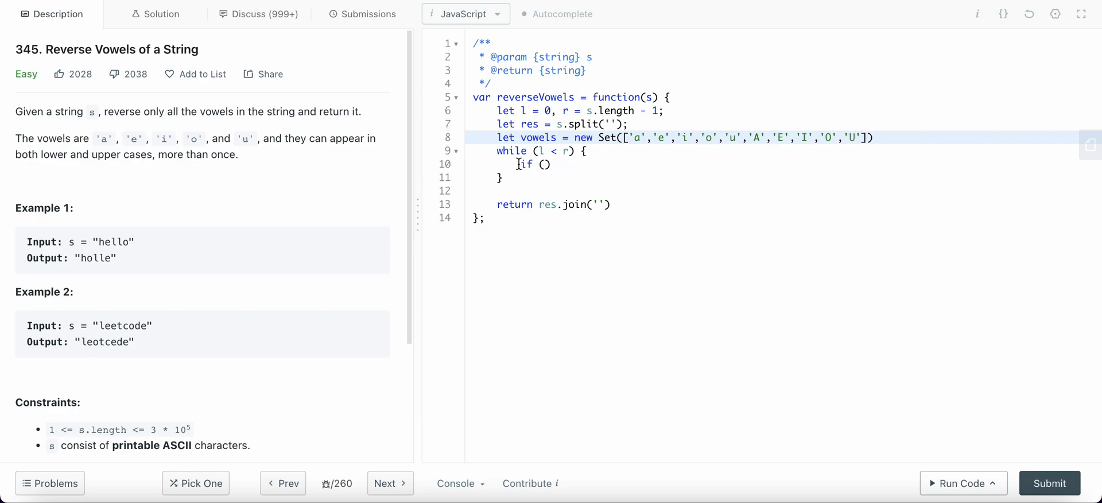
Add if (!vowel.has(res[l])) l++; to skip left-side non-vowels
text(if ()
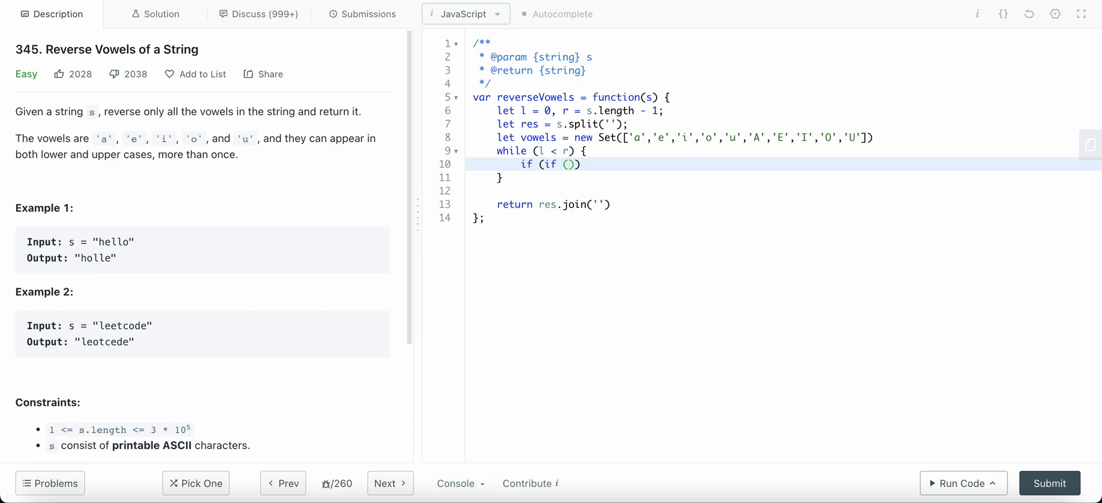
text(res[])
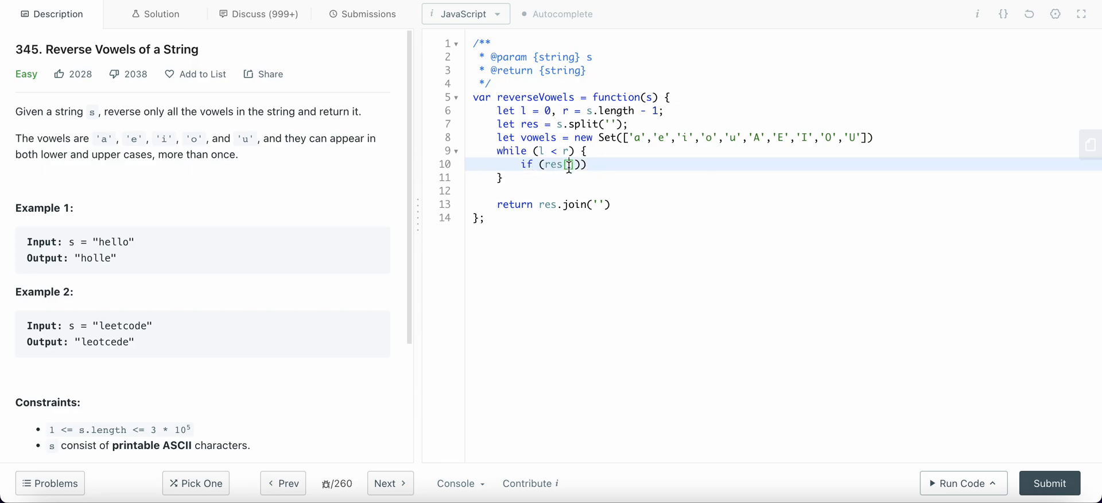
text(l])
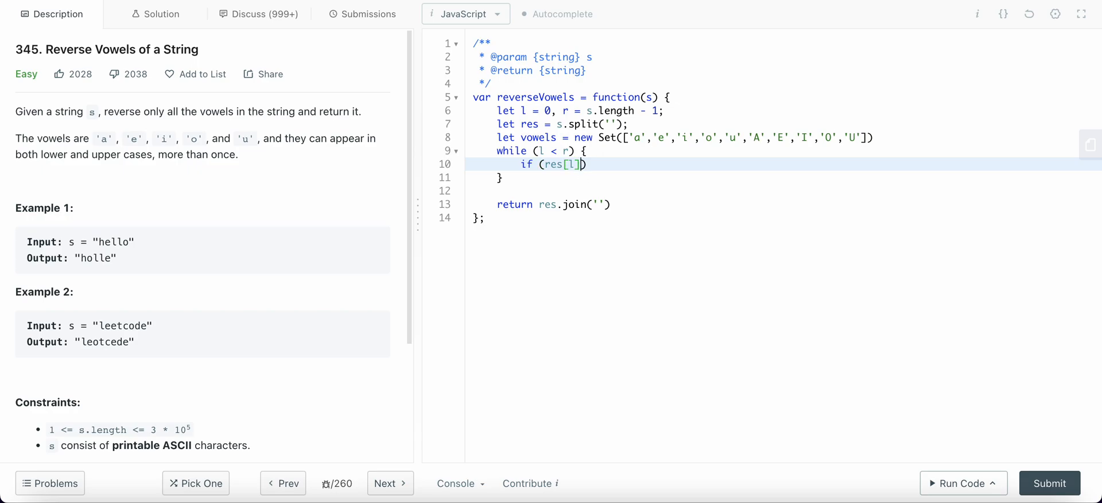
text(!)
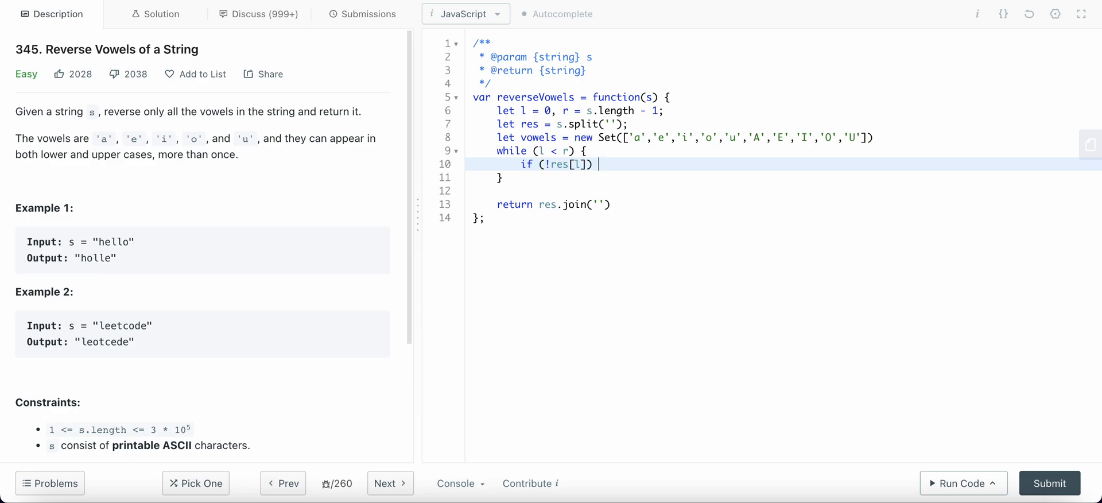
text(l++;)
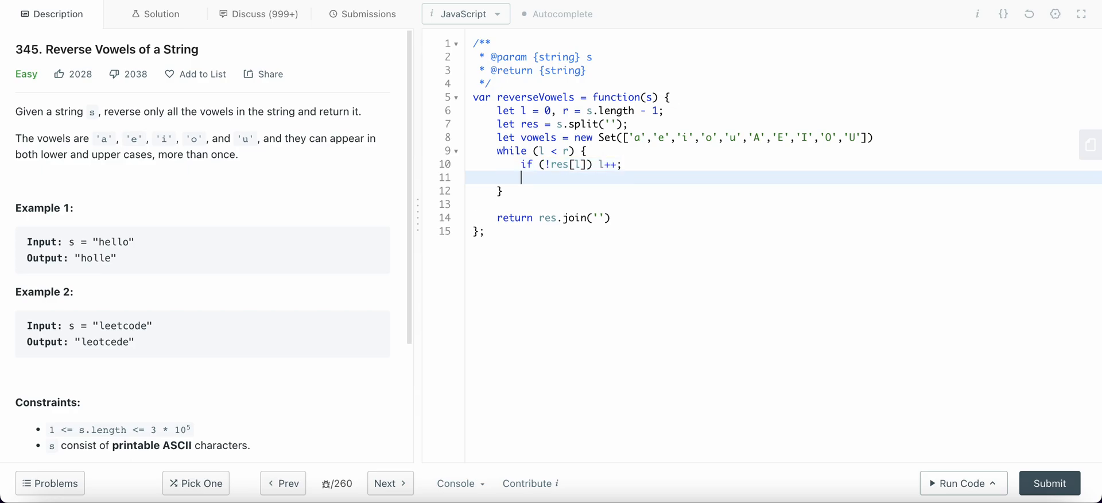
Add else if (!vowel.has(res[r])) r--; and start an else { branch
text(else if ()
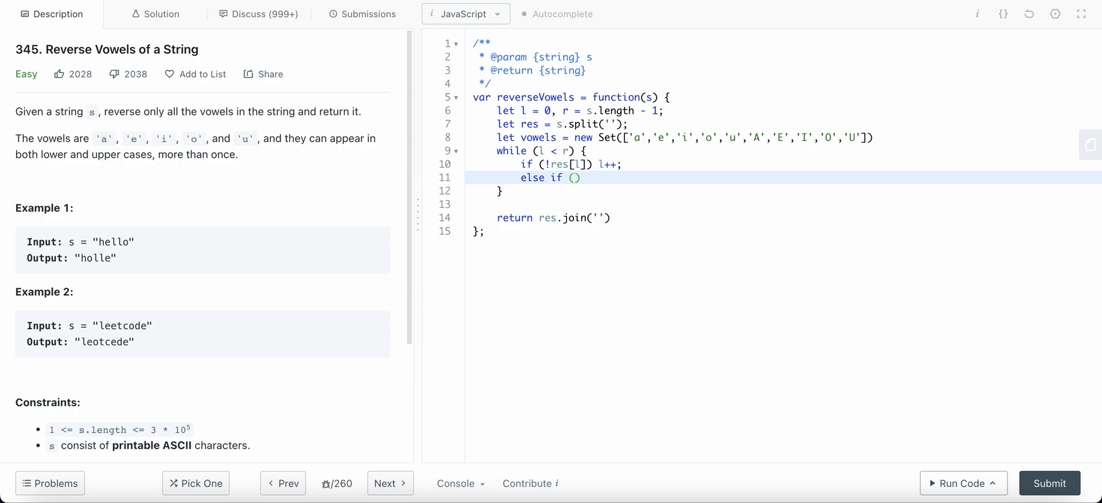
text(!res[])
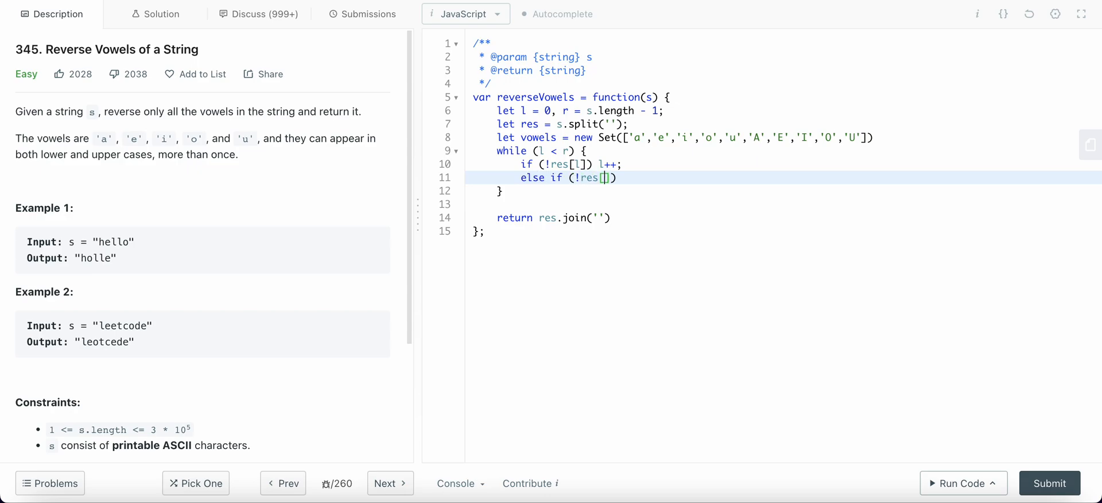
text(r)
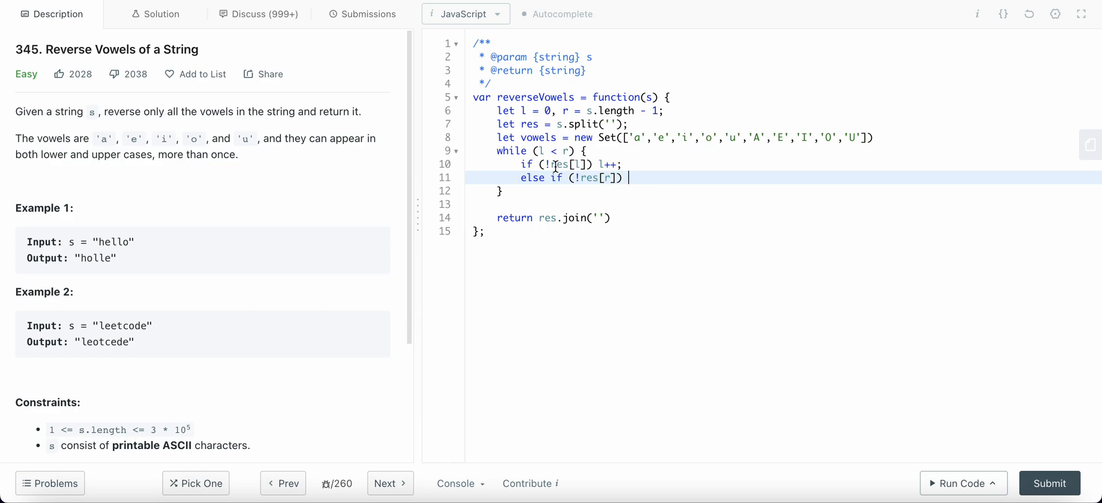
text(vowel.has()
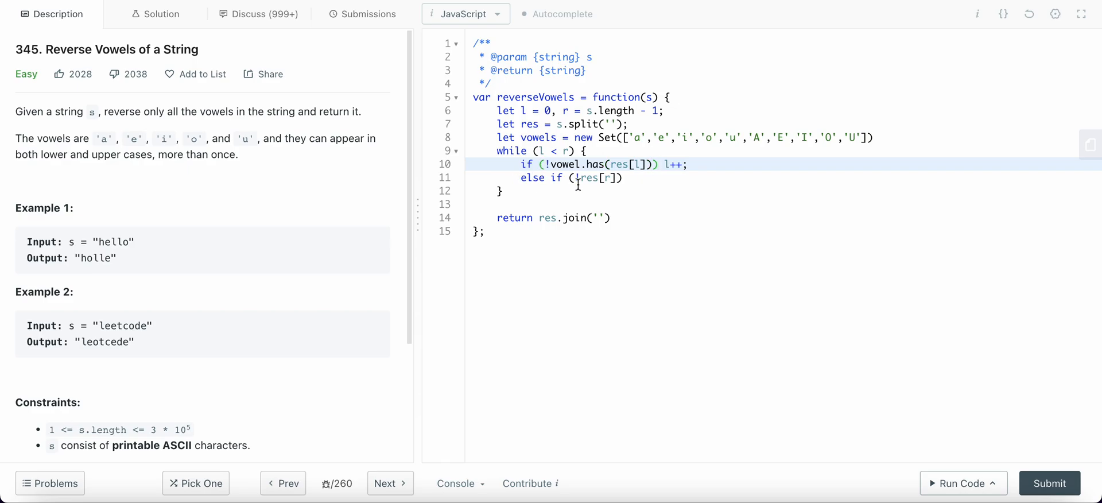
text(!vowel.hs()
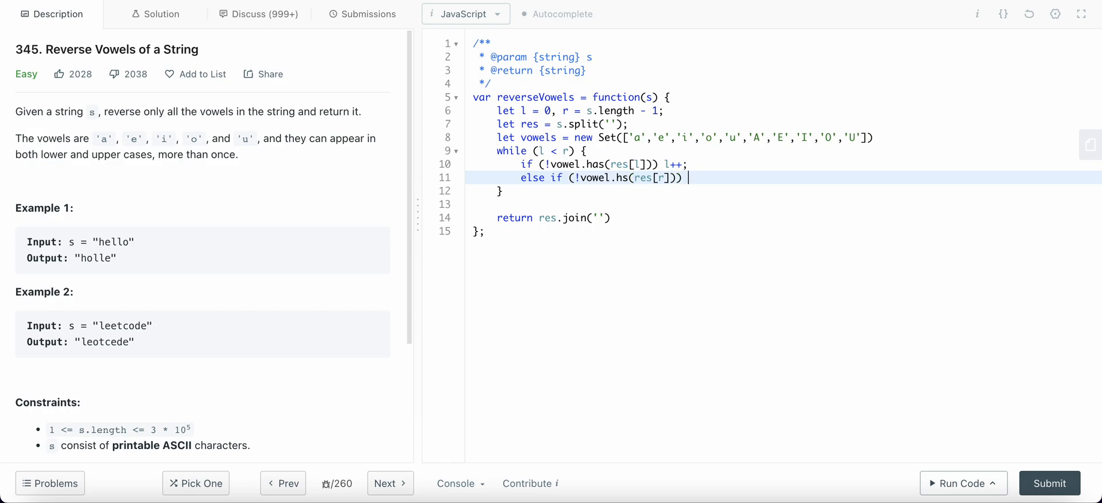
text(r--;)
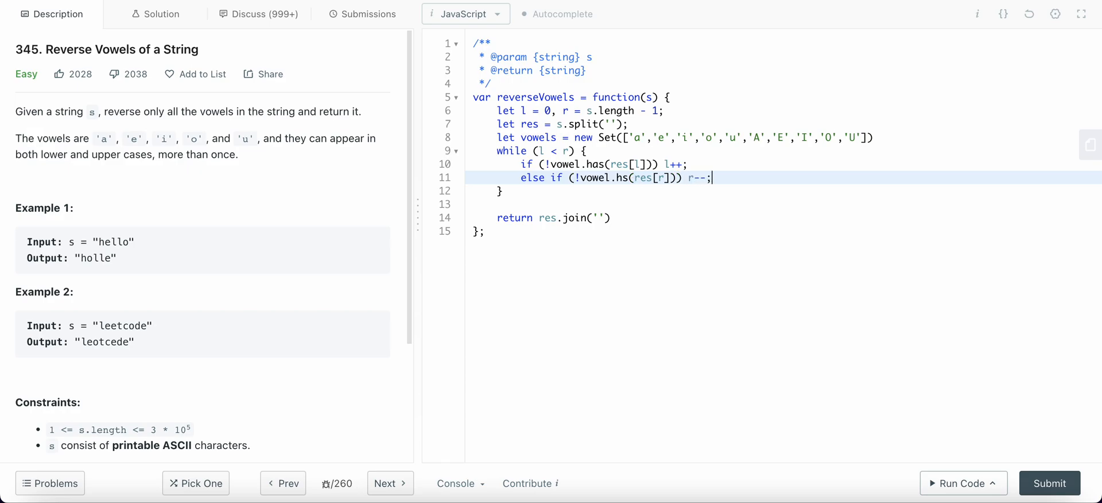
text(else {)
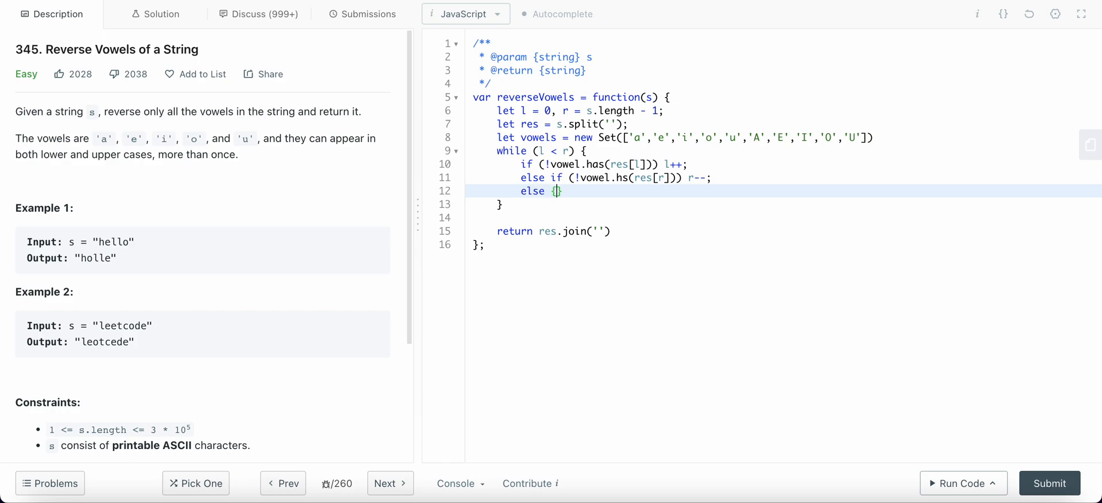
Swap with [res[l], res[r]] = [res[r], res[l]], then l++ and r--, and run the examples
key(Enter)
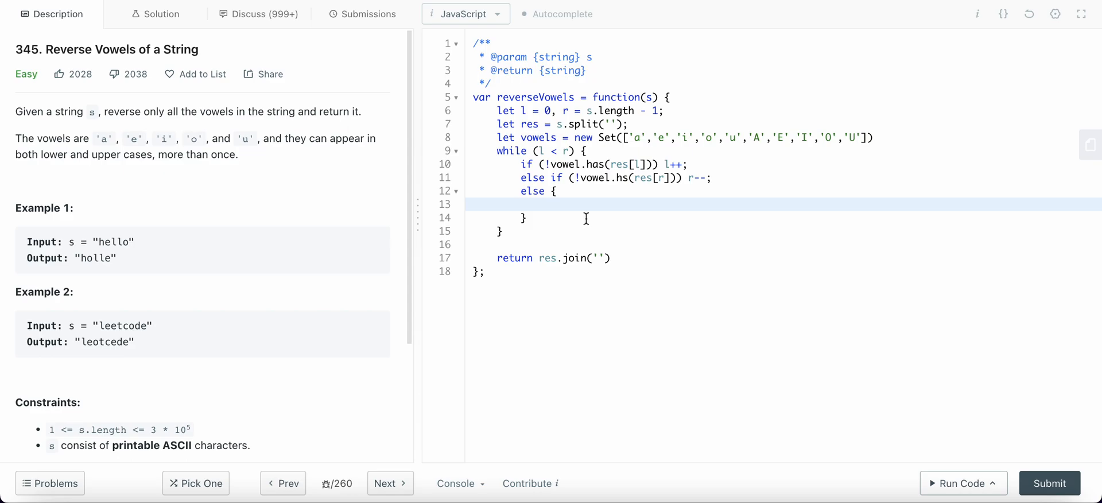
mouse_move(585, 209)
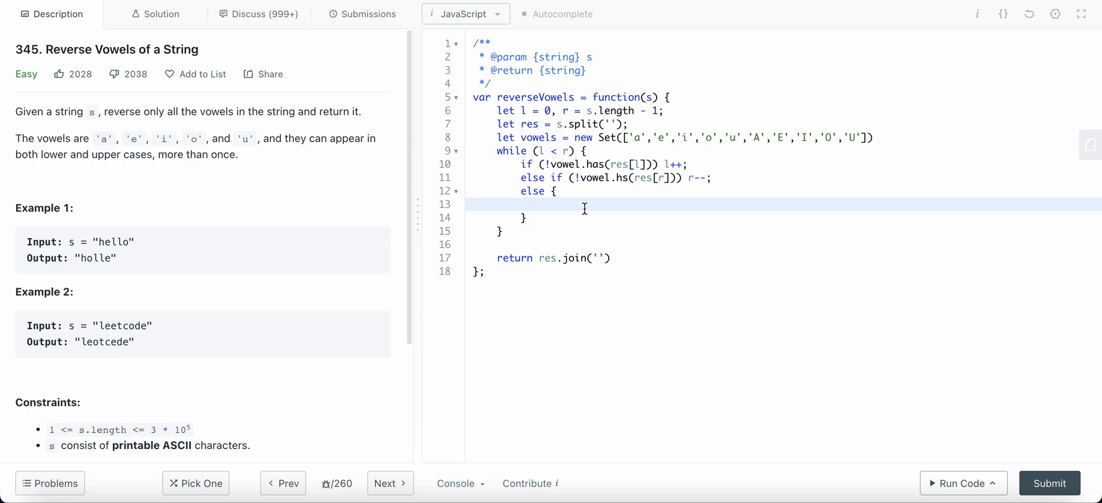
text([res[]])
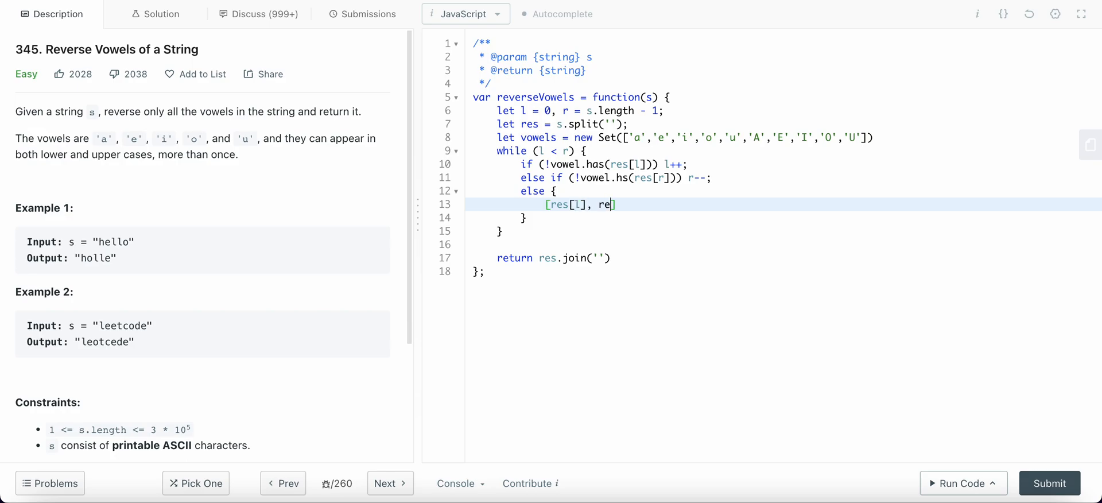
text(s[r]])
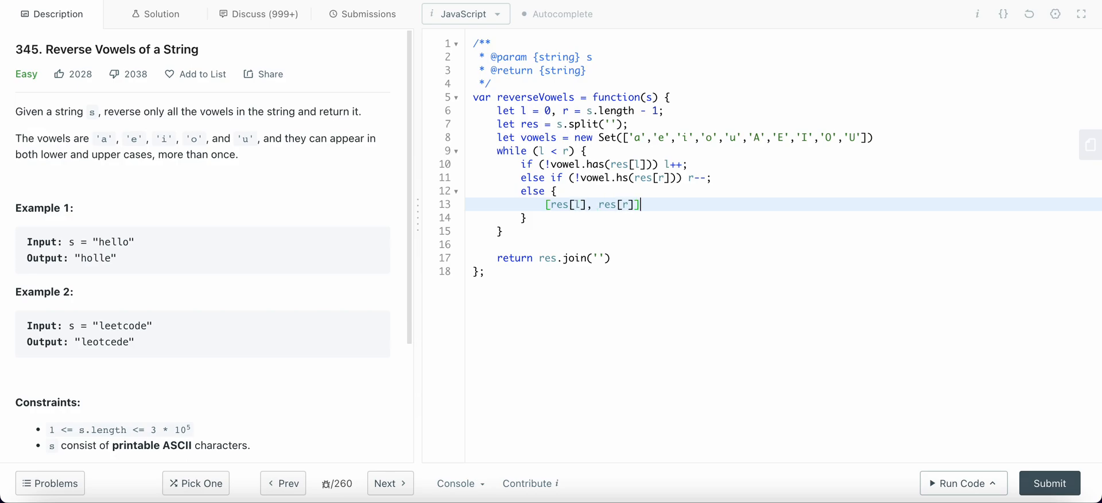
text(= [re])
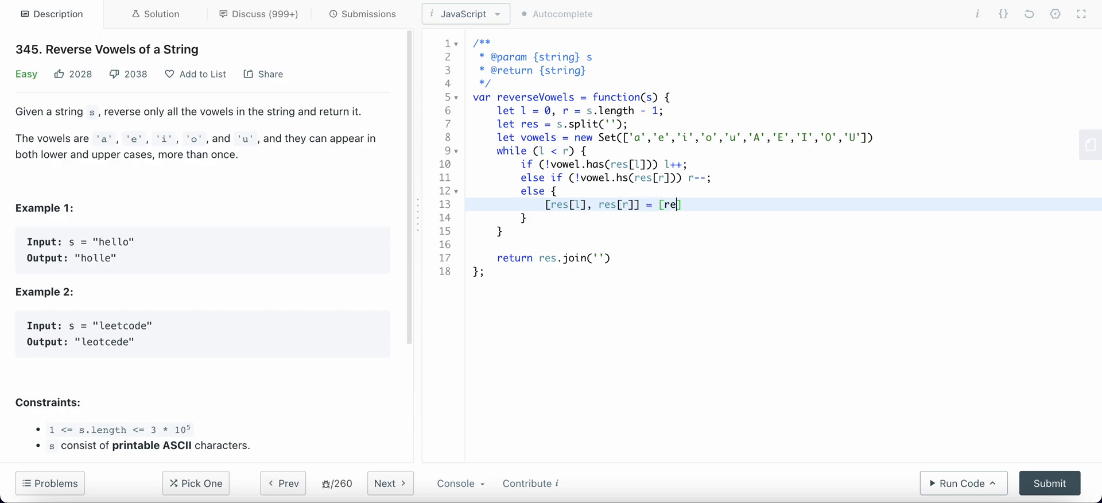
text(s[r],])
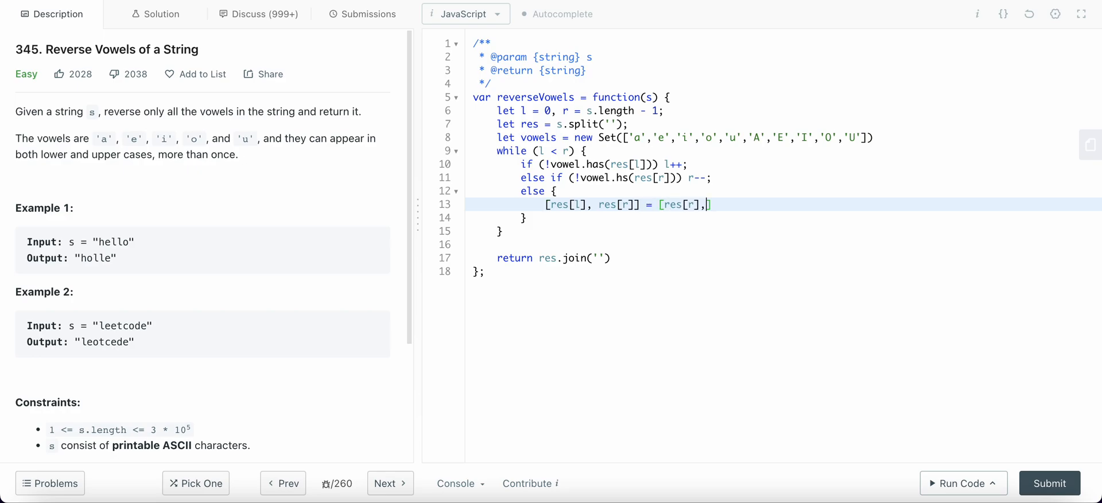
text(res[l])
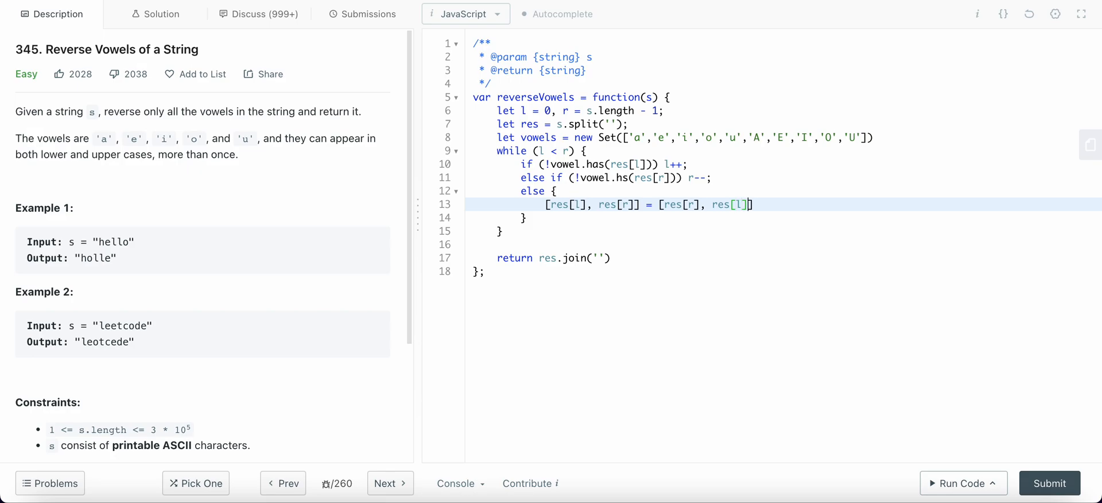
text(l++;)
text(r)
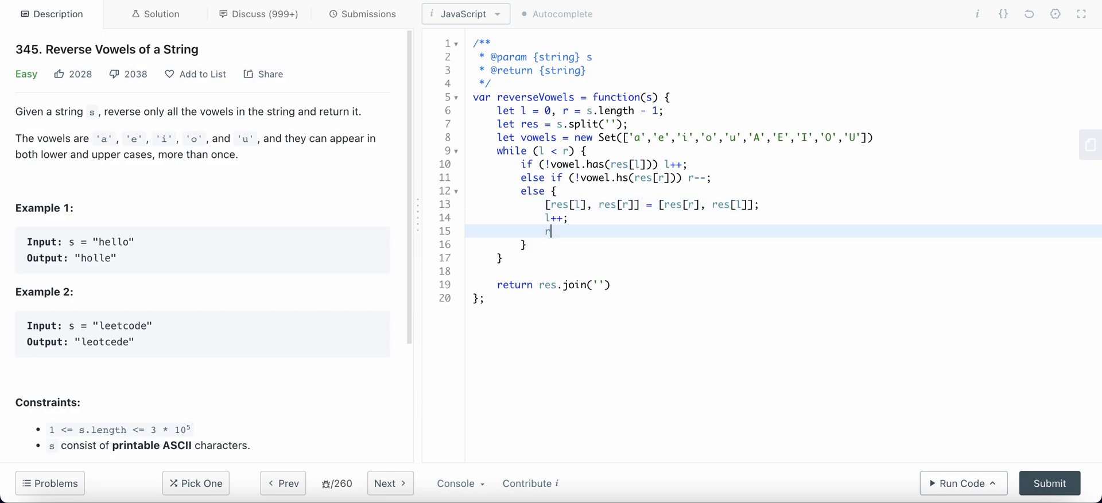
text(--)
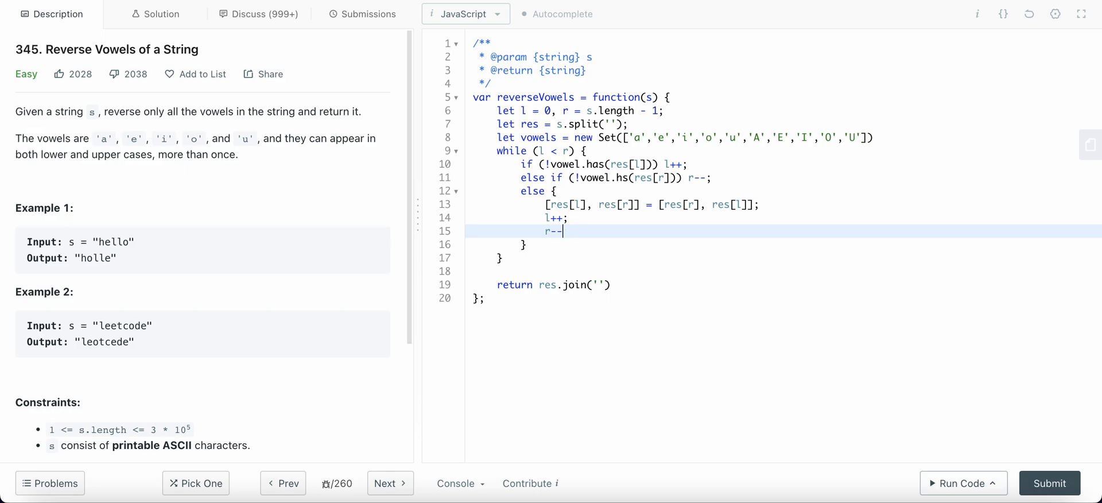
click(960, 482)
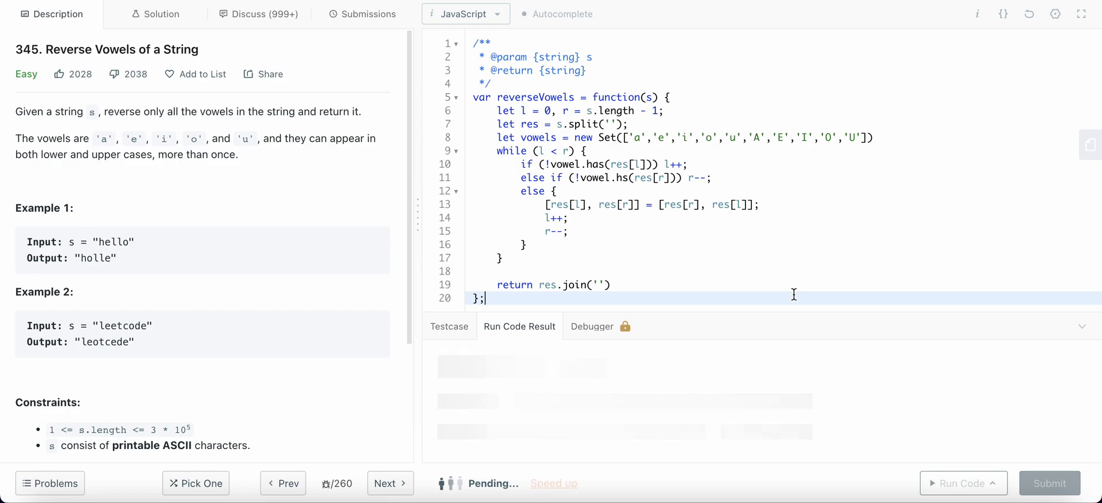
Rename vowel to vowels, correct hs to has, and rerun the examples
click(959, 482)
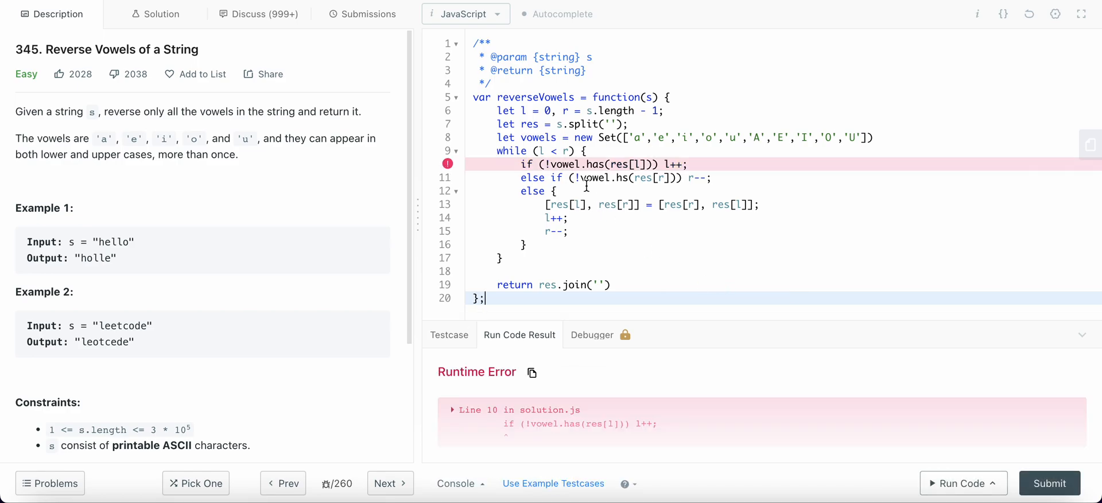
mouse_move(589, 165)
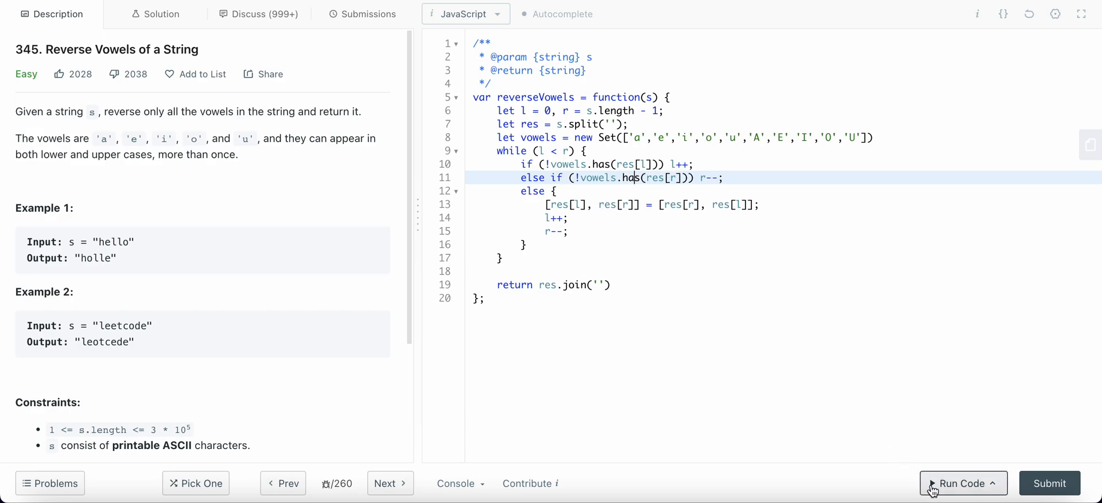
click(958, 483)
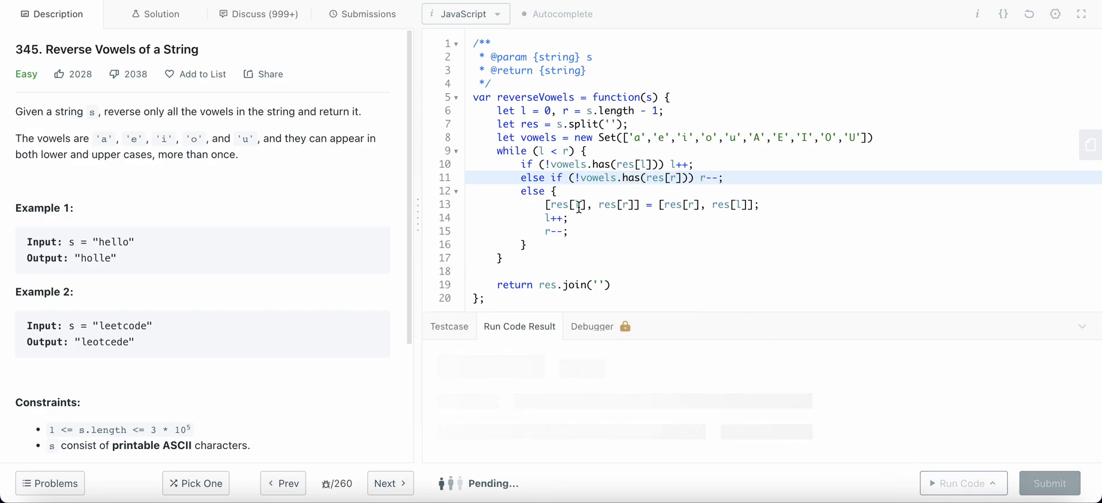
Submit and confirm Success: 72 ms, faster than 99.17% of JavaScript submissions
click(958, 483)
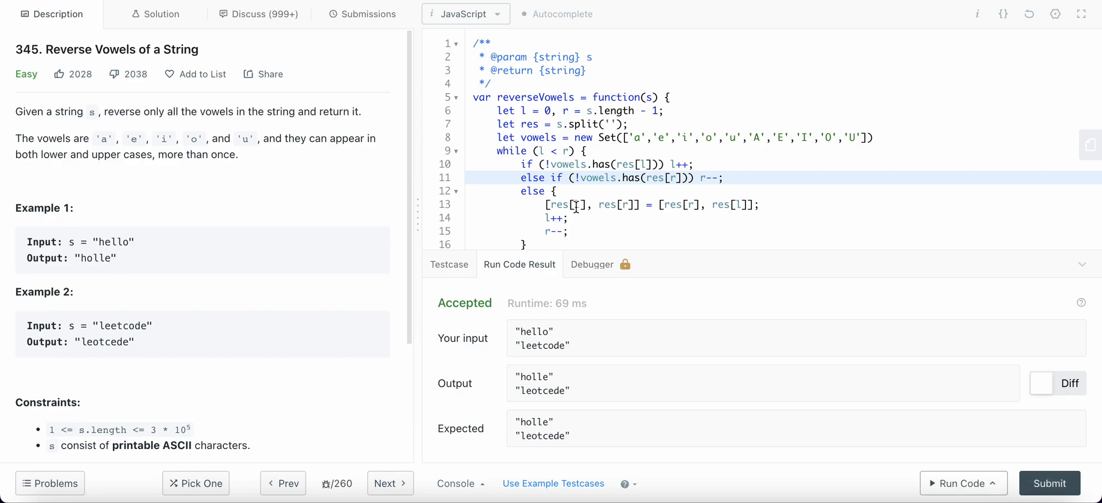
click(363, 13)
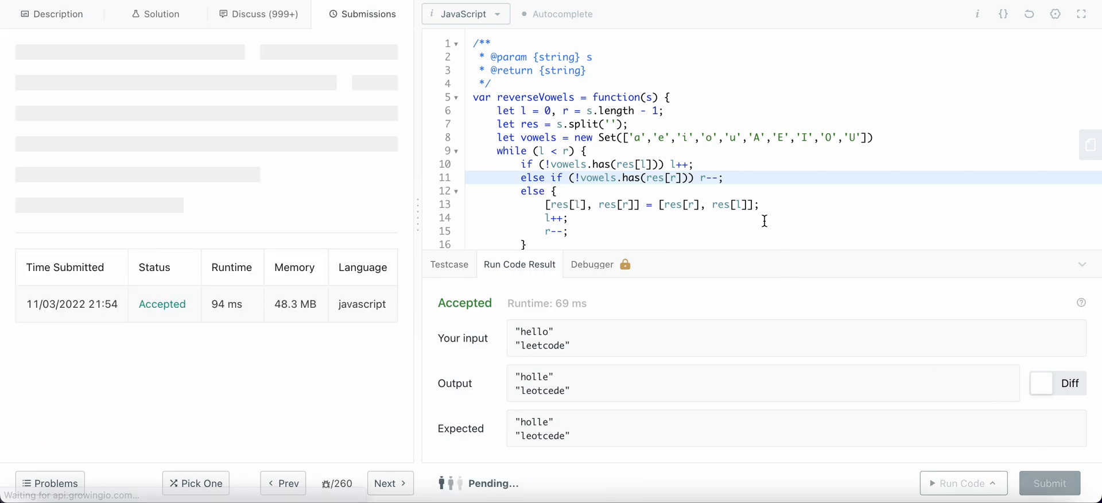
scroll(down, 3)
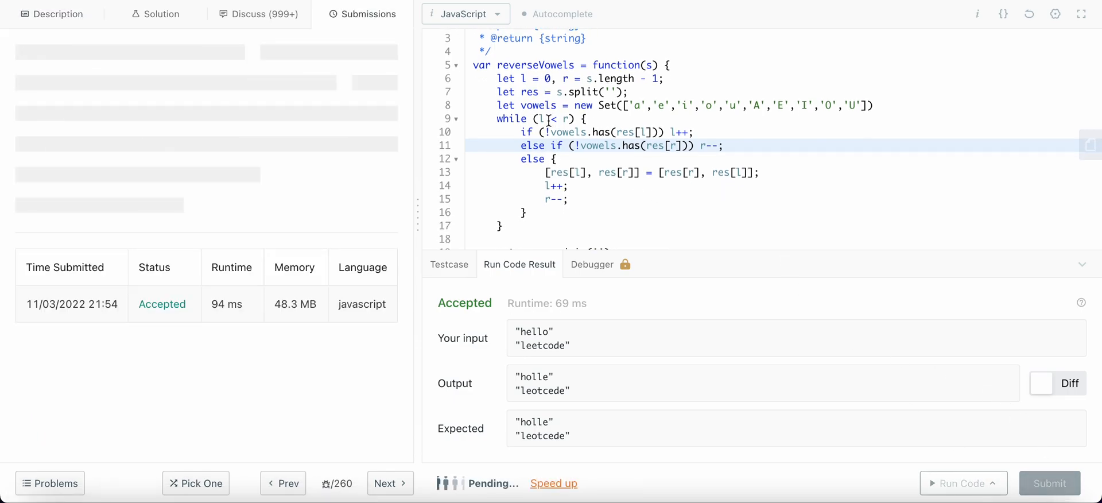
click(1048, 482)
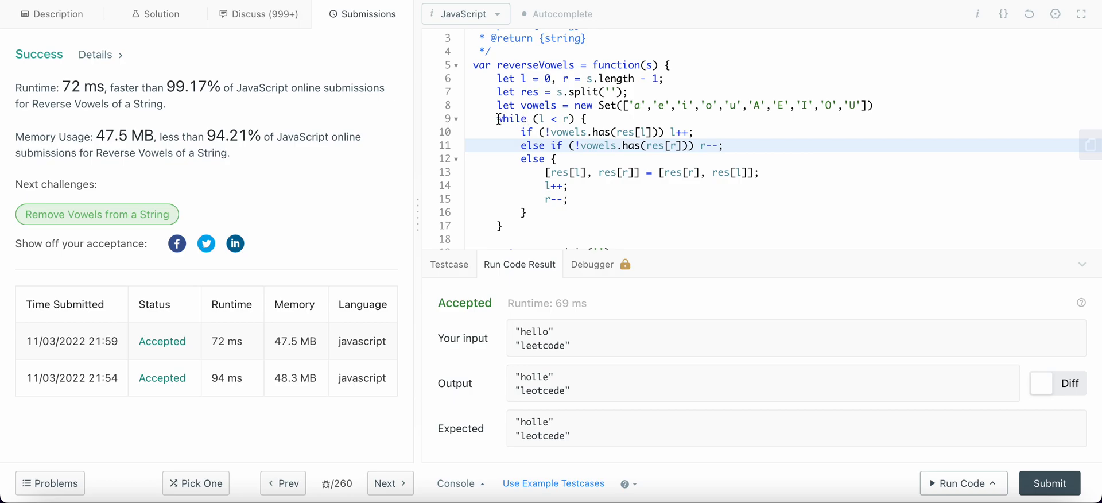